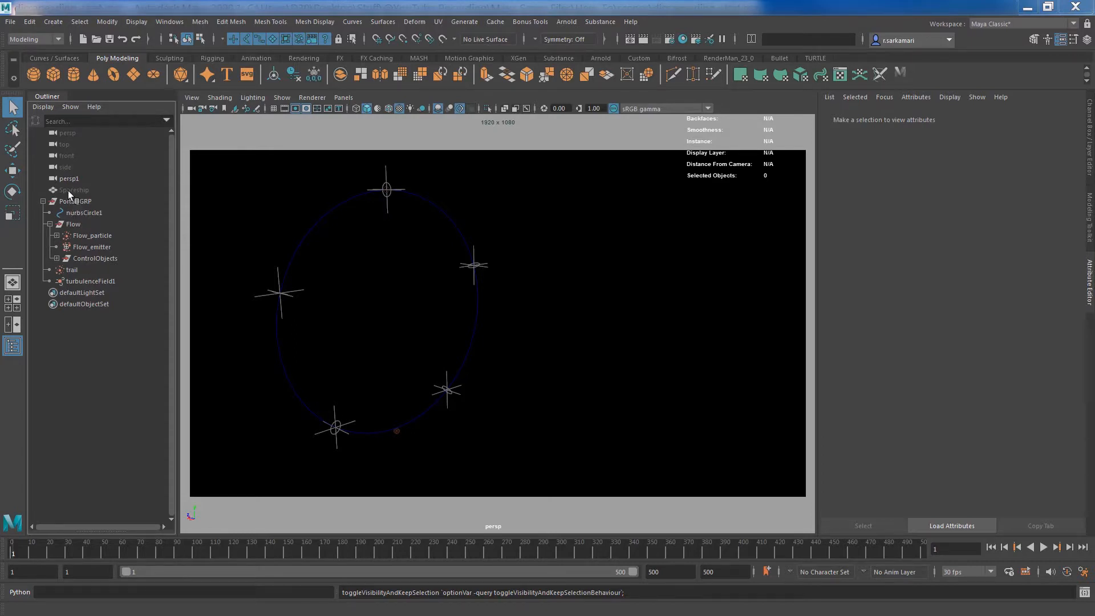
# Inspect the Spaceship and nurbsCircle1 in the Outliner, then play the portal animation.
pyautogui.click(75, 190)
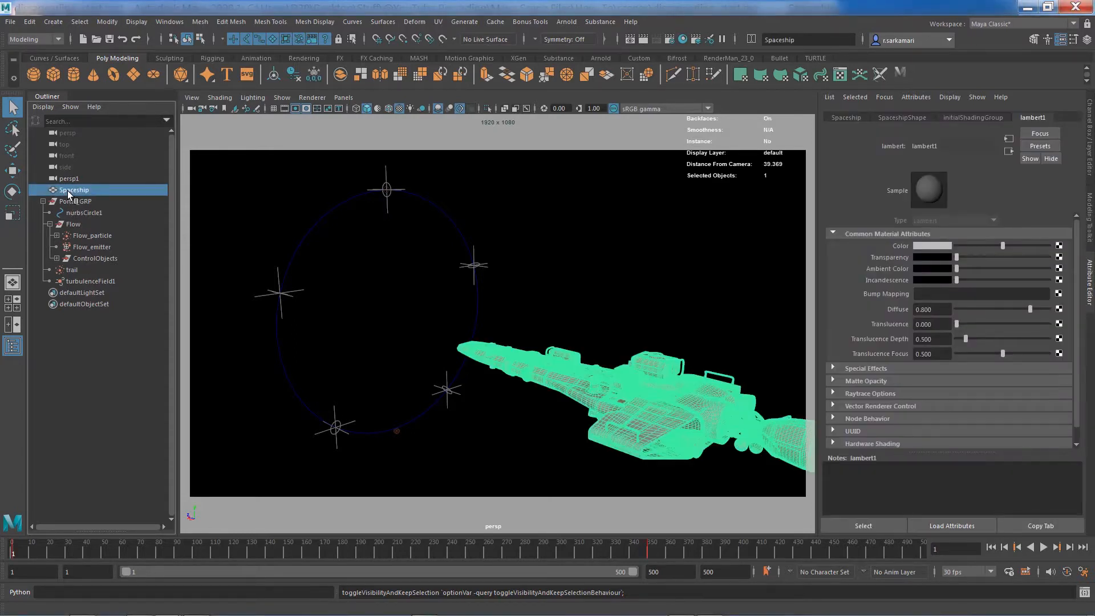
pyautogui.click(83, 212)
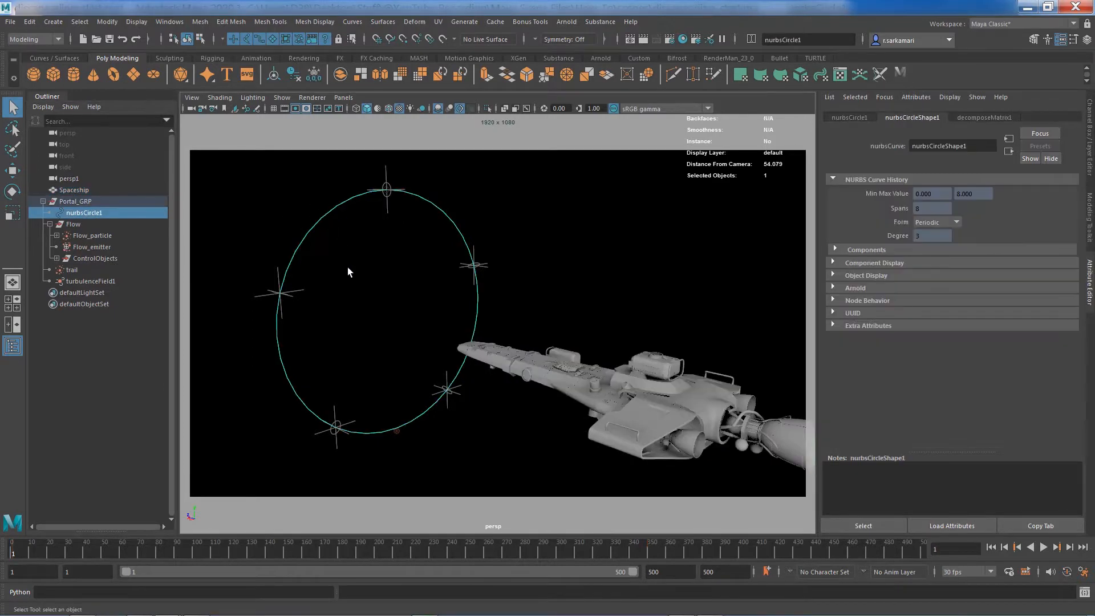
pyautogui.moveTo(383, 239)
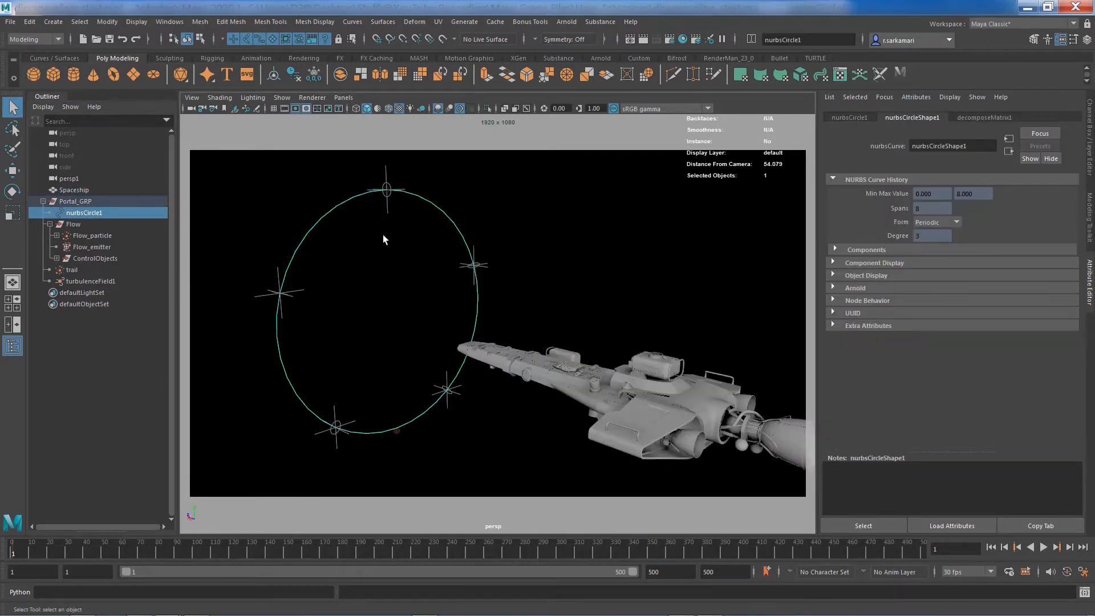
pyautogui.moveTo(451, 306)
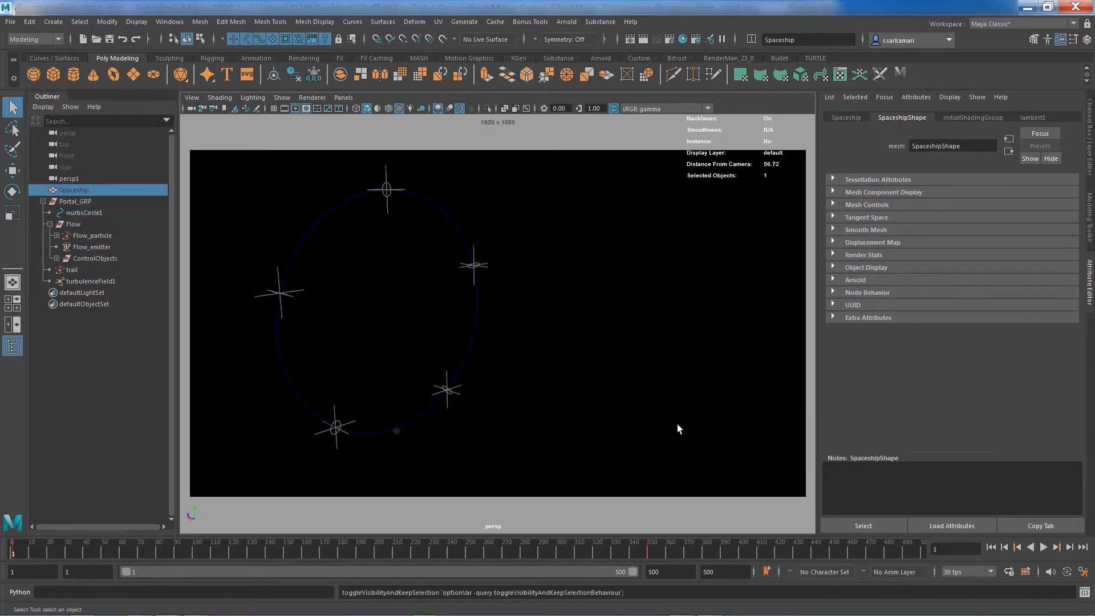
pyautogui.click(1042, 547)
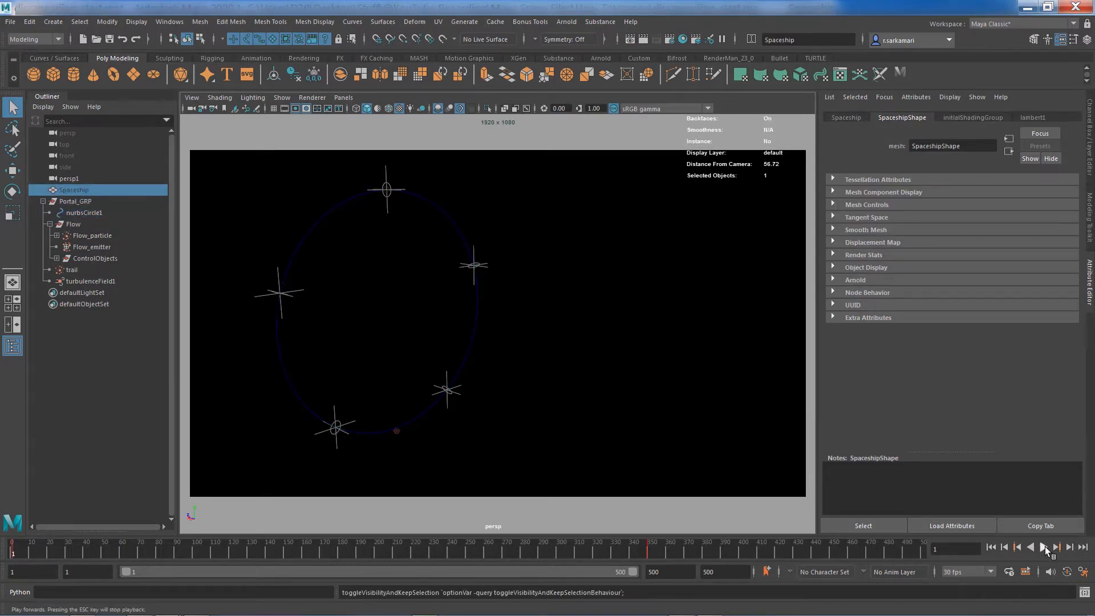
pyautogui.click(1045, 547)
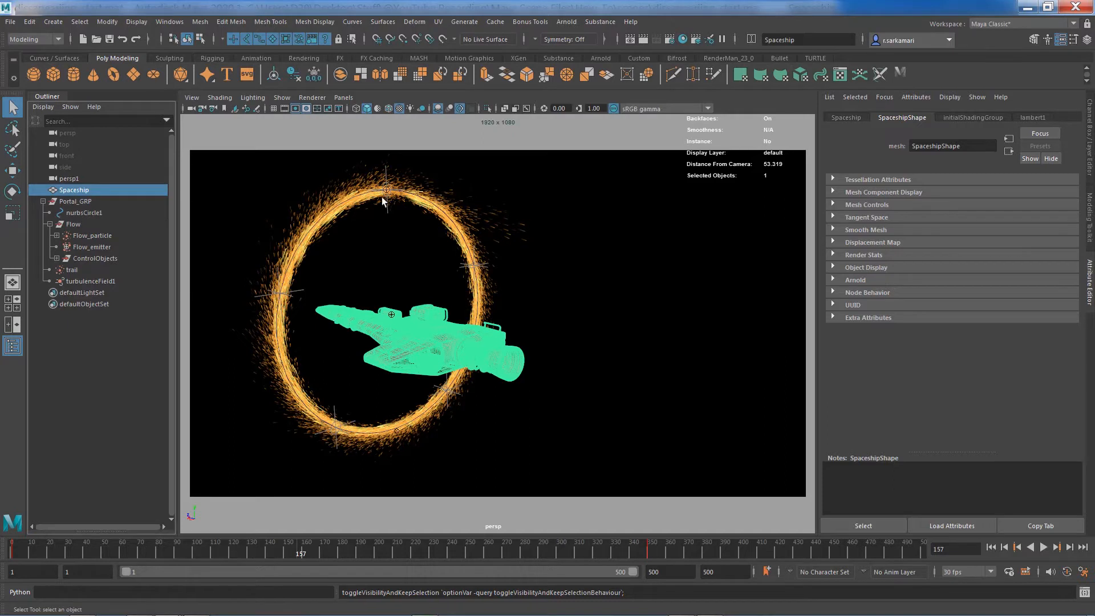
pyautogui.moveTo(433, 216)
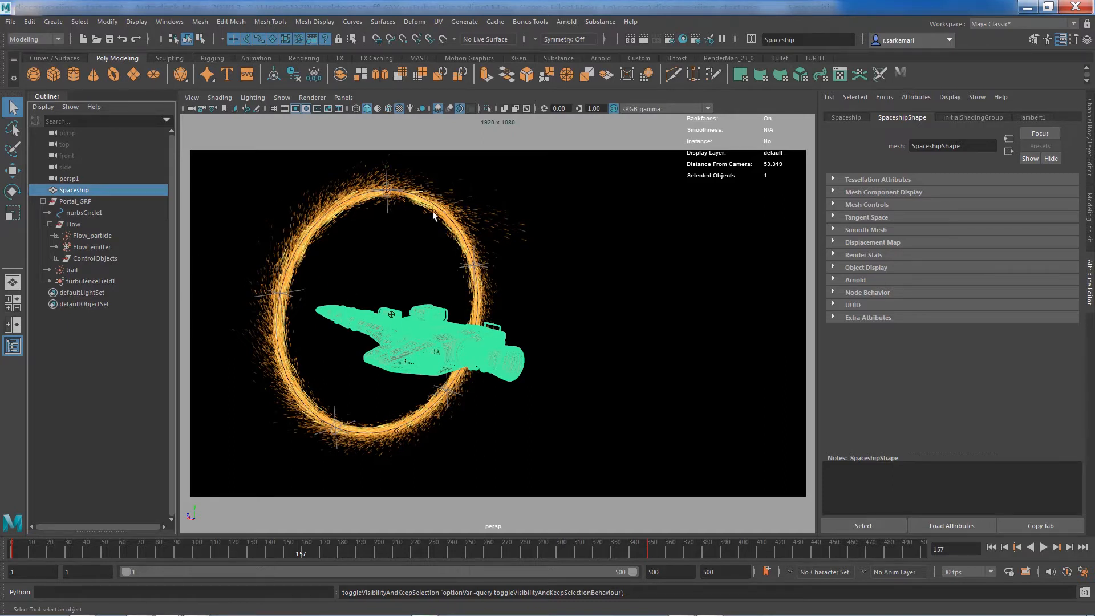
pyautogui.moveTo(356, 318)
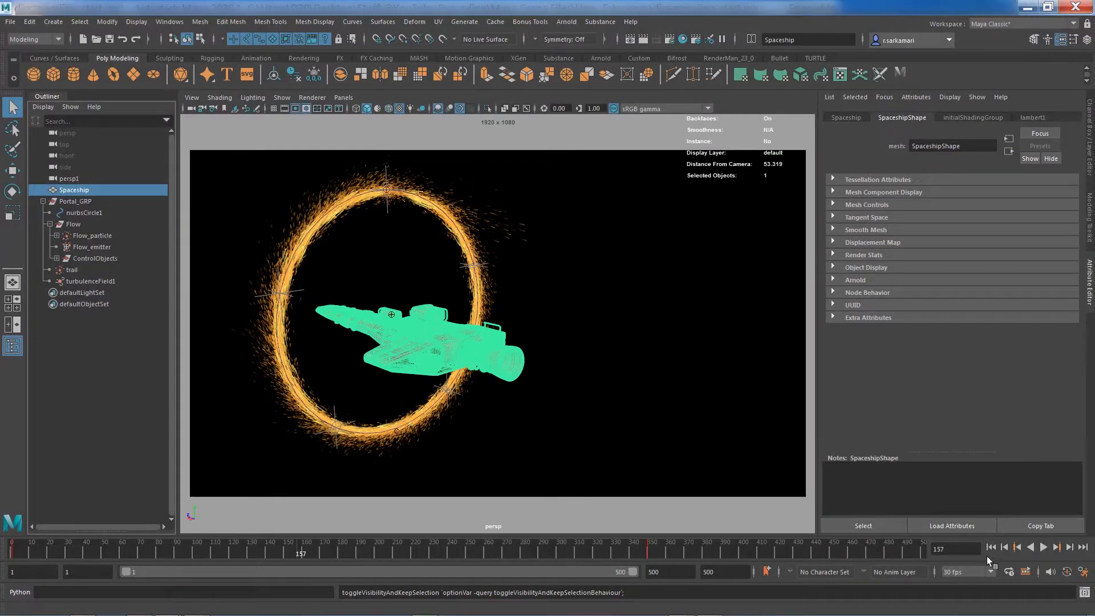
# Rewind to frame one, hide Flow_particle and trail, and reselect the Spaceship.
pyautogui.click(990, 547)
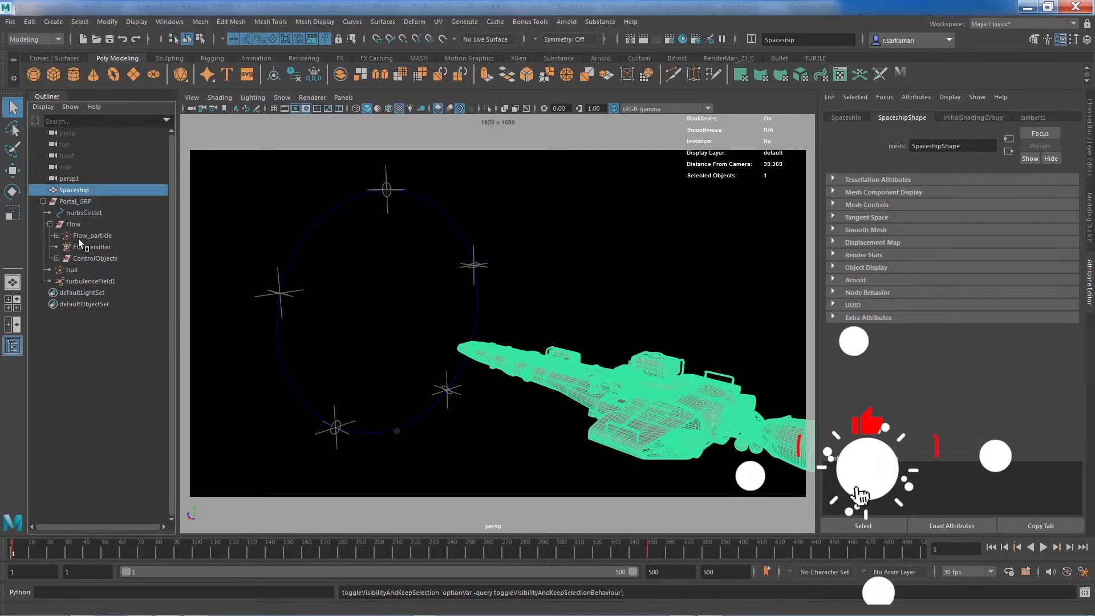
pyautogui.click(92, 235)
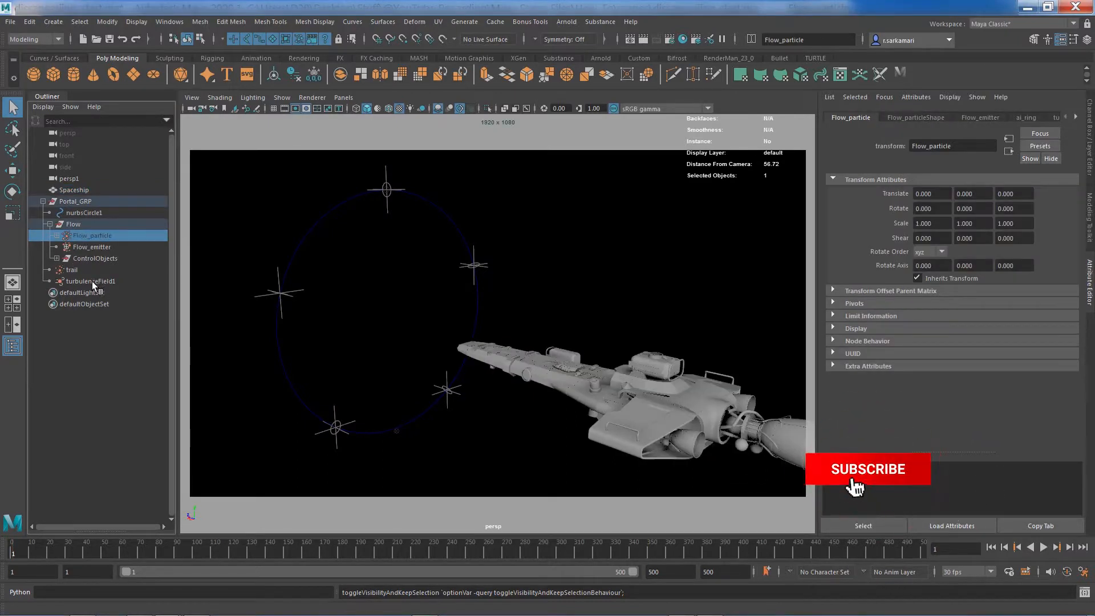
pyautogui.click(71, 269)
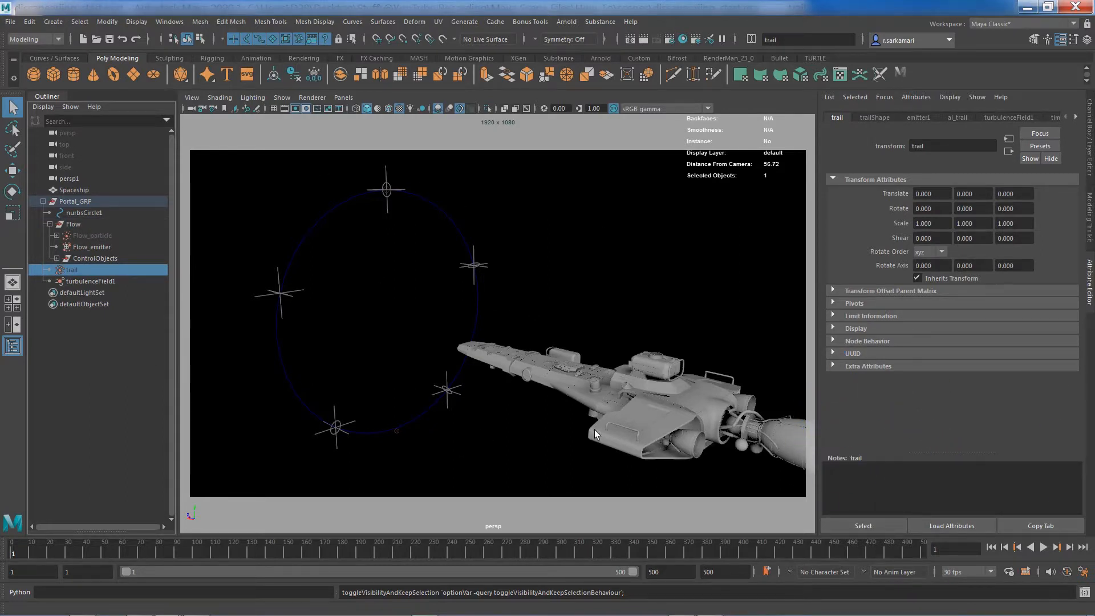
pyautogui.moveTo(49, 556)
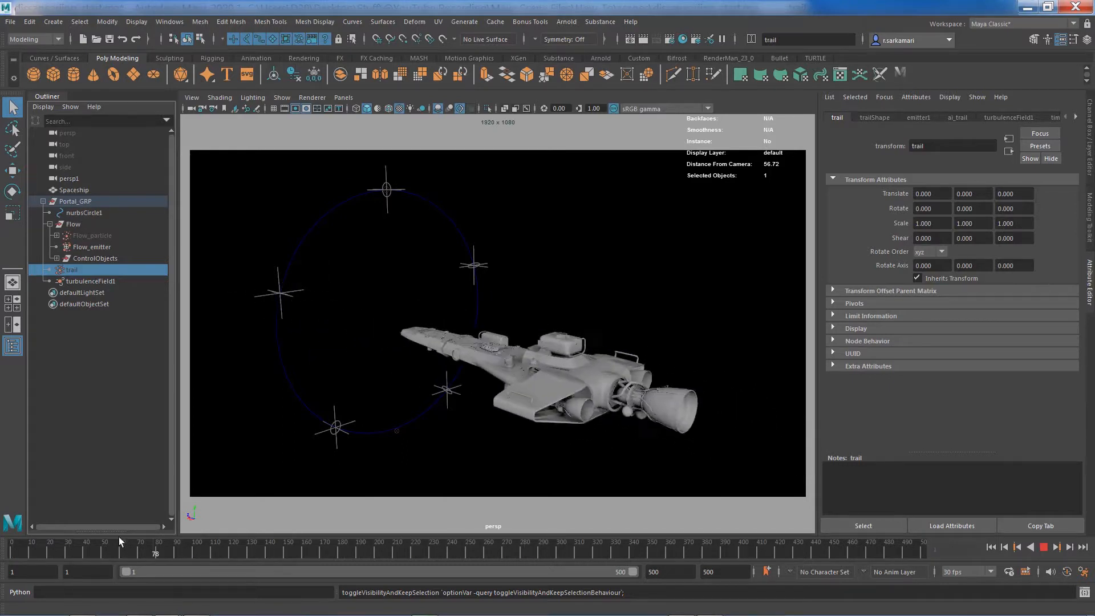
pyautogui.click(74, 190)
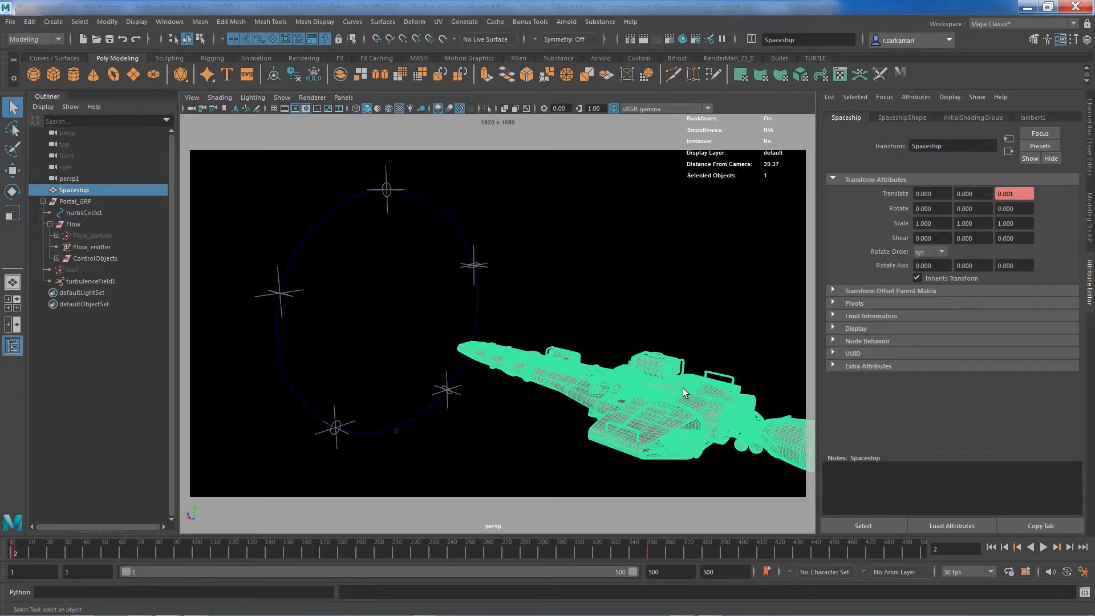
pyautogui.moveTo(478, 134)
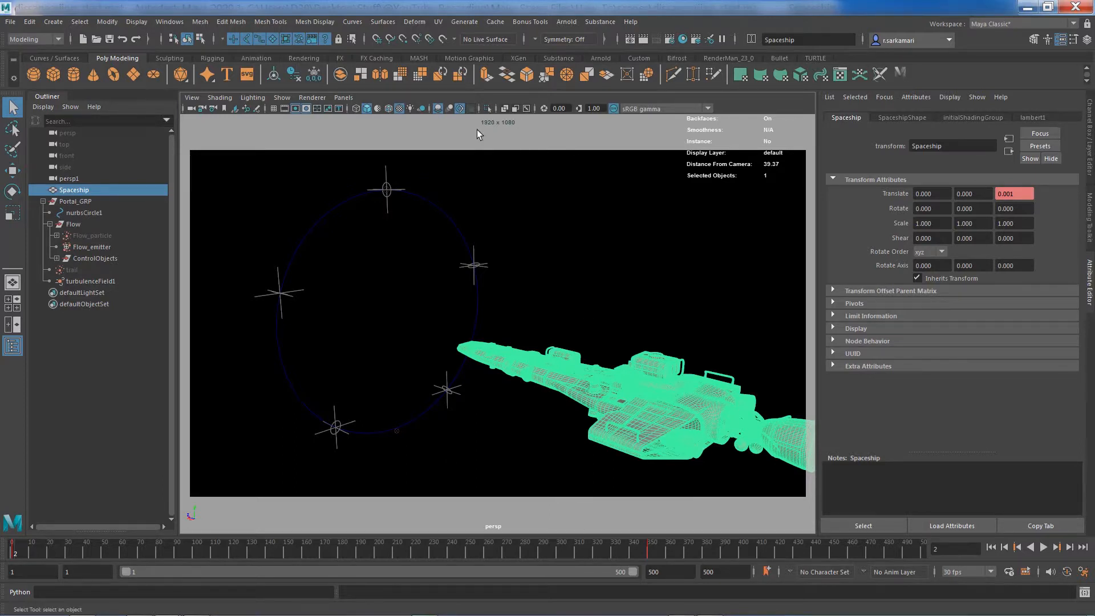
pyautogui.moveTo(212, 67)
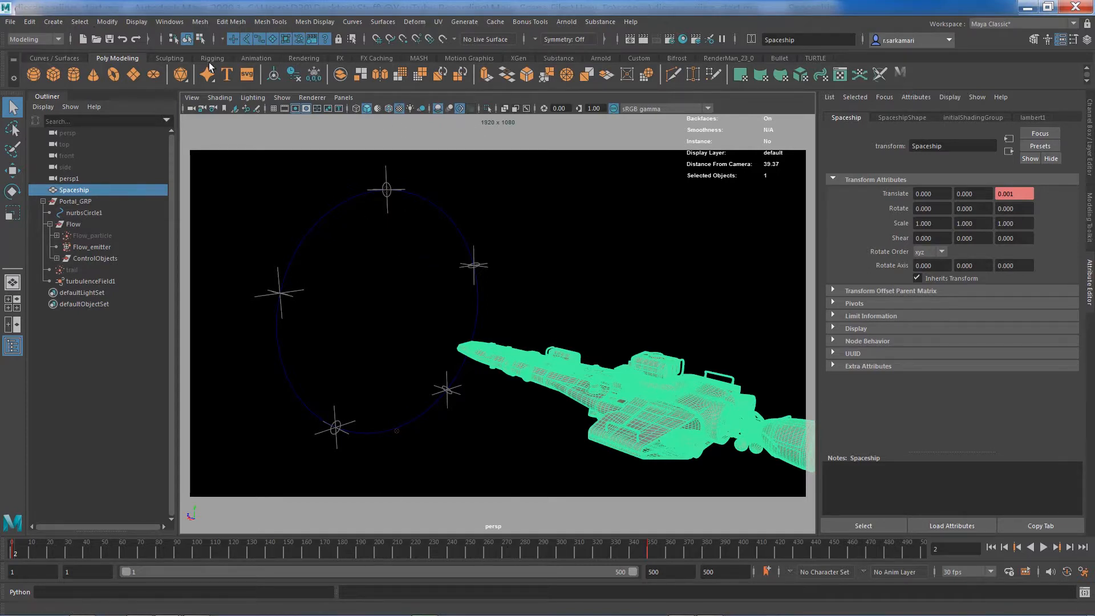
# Switch to the Hypershade/Persp saved layout and toggle the Outliner off.
pyautogui.click(343, 97)
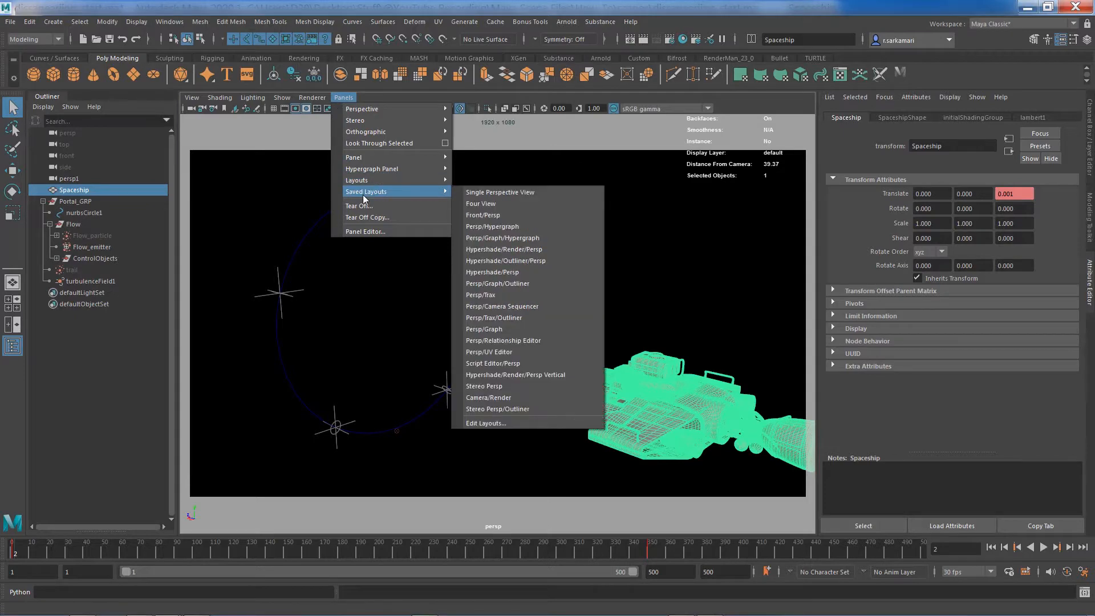
pyautogui.moveTo(492, 271)
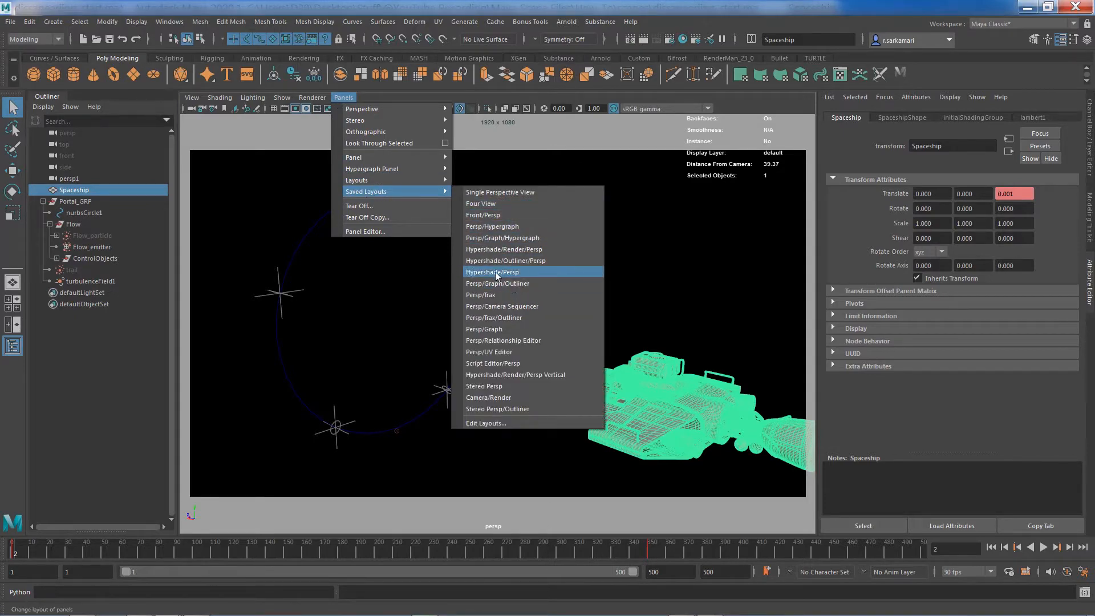
pyautogui.click(493, 271)
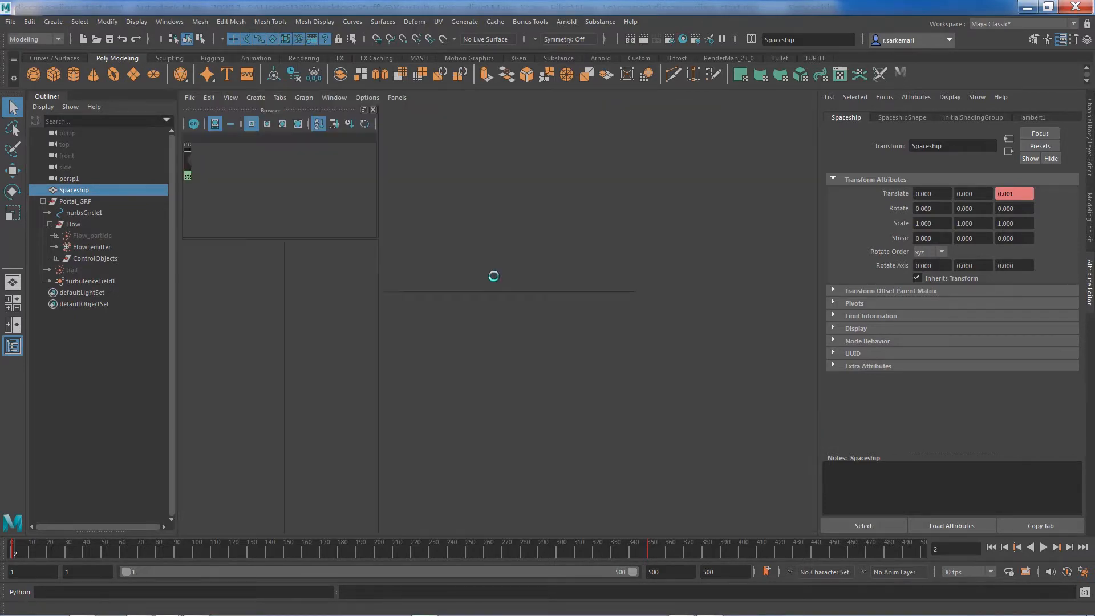
pyautogui.click(11, 345)
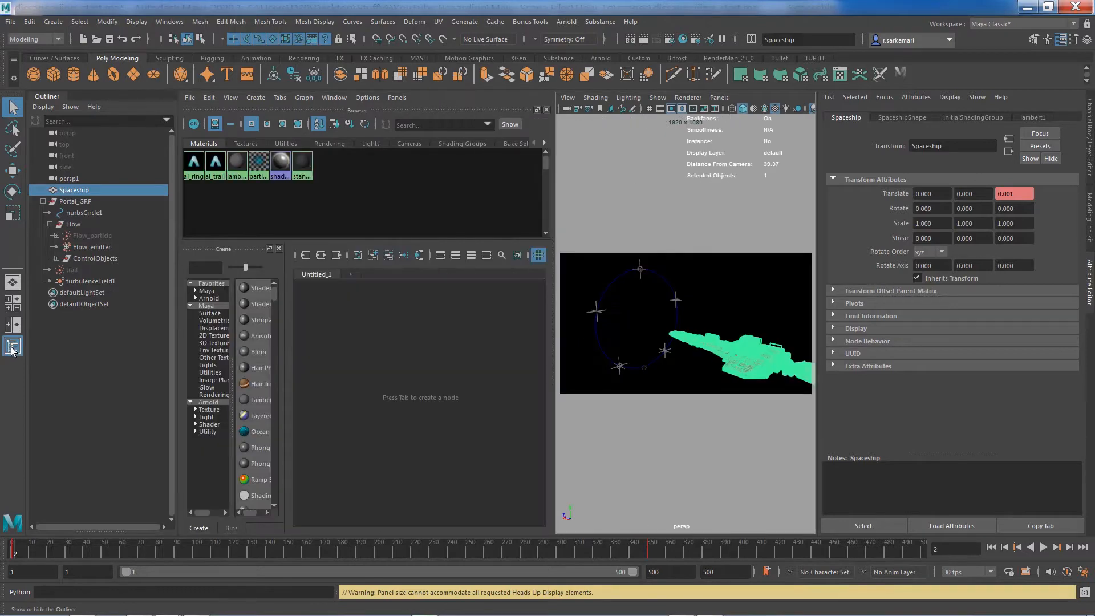
pyautogui.click(12, 346)
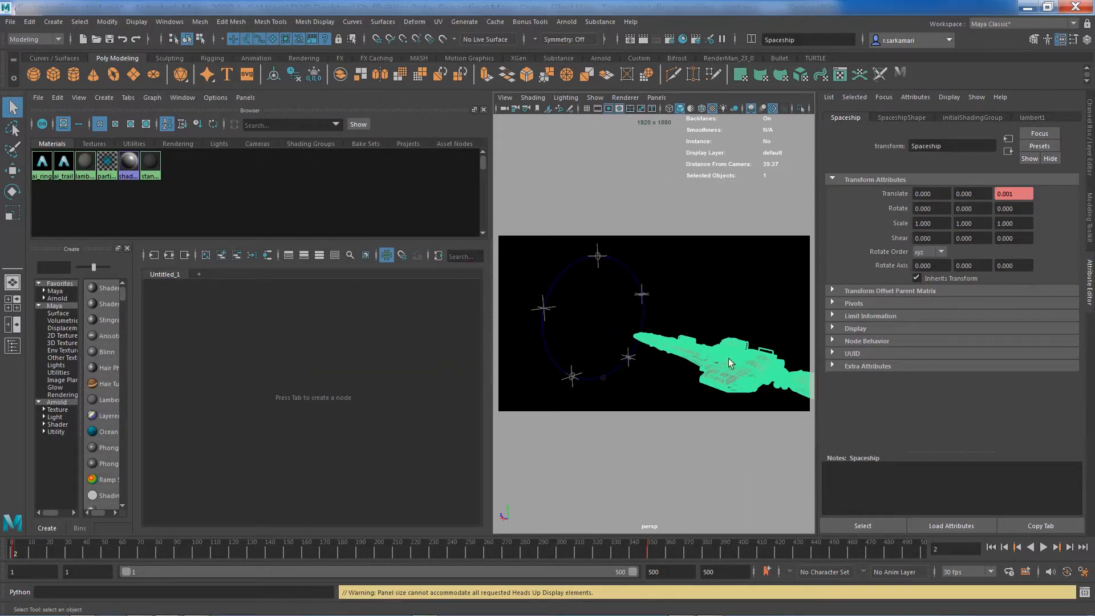
pyautogui.moveTo(194, 263)
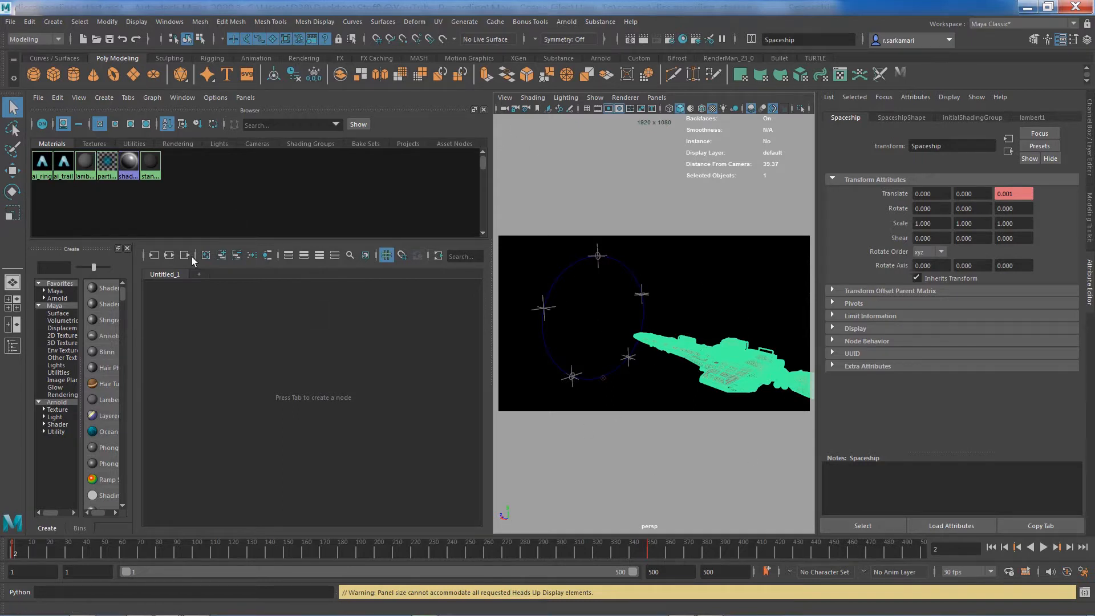
pyautogui.moveTo(220, 271)
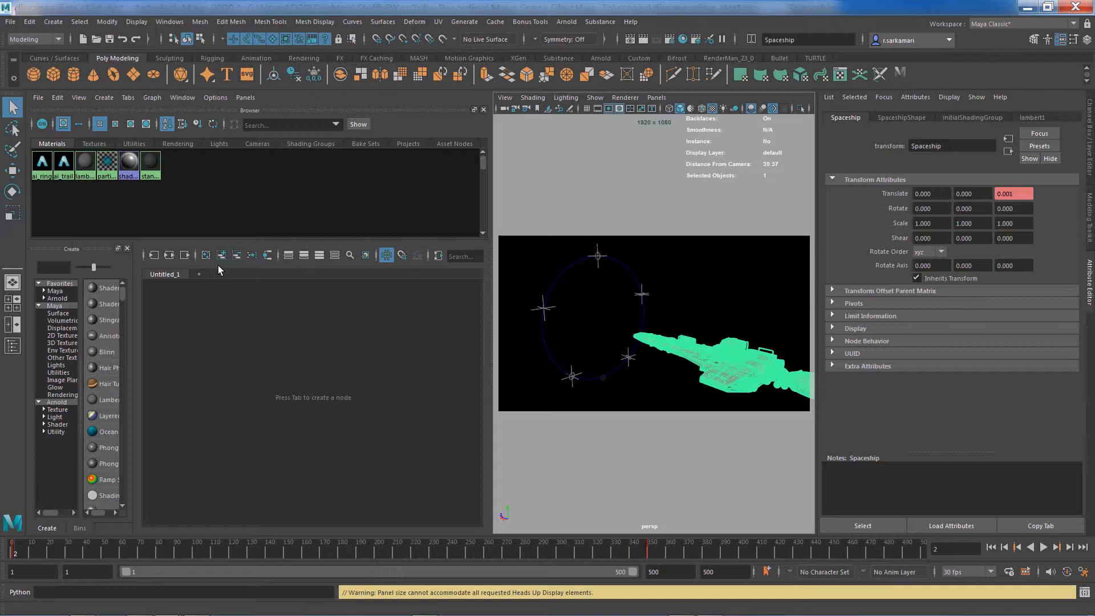
# Assign a new Lambert material to the selected spaceship via its marking menu.
pyautogui.rightClick(727, 349)
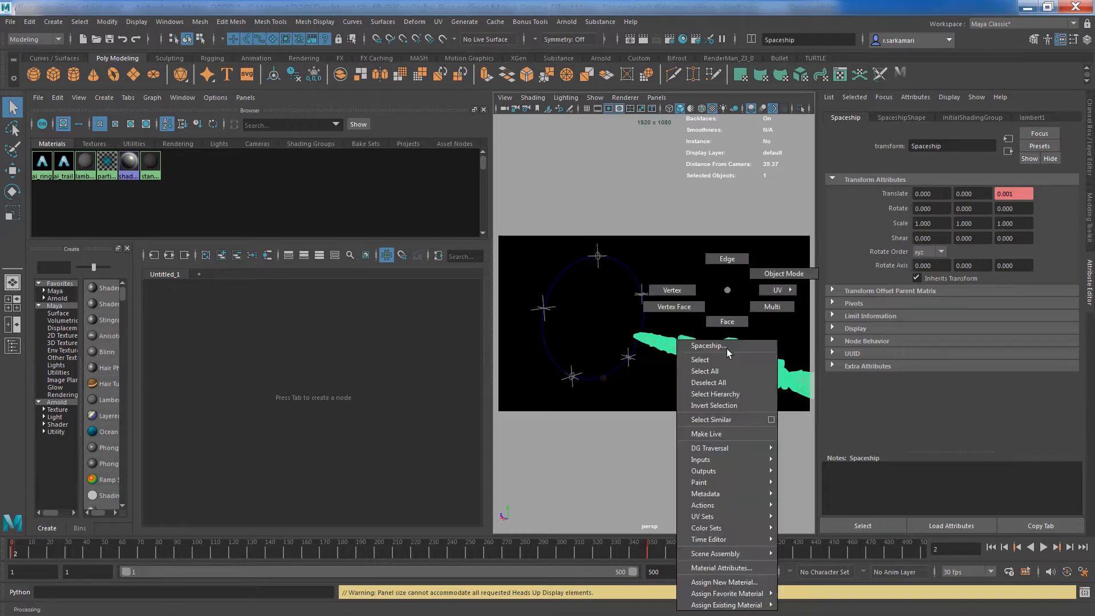
pyautogui.click(724, 581)
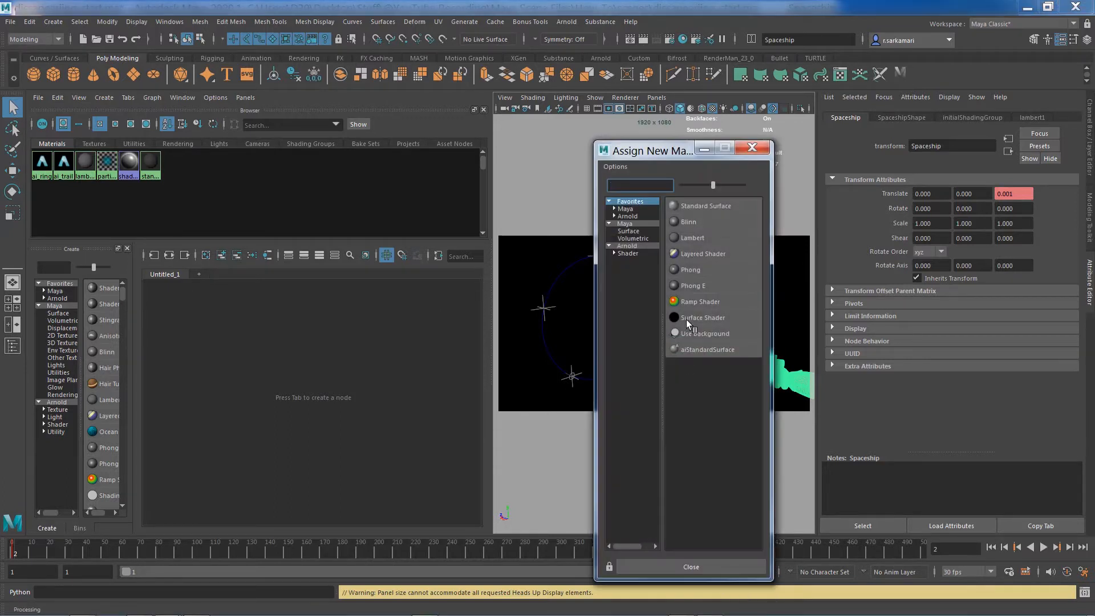
pyautogui.moveTo(688, 243)
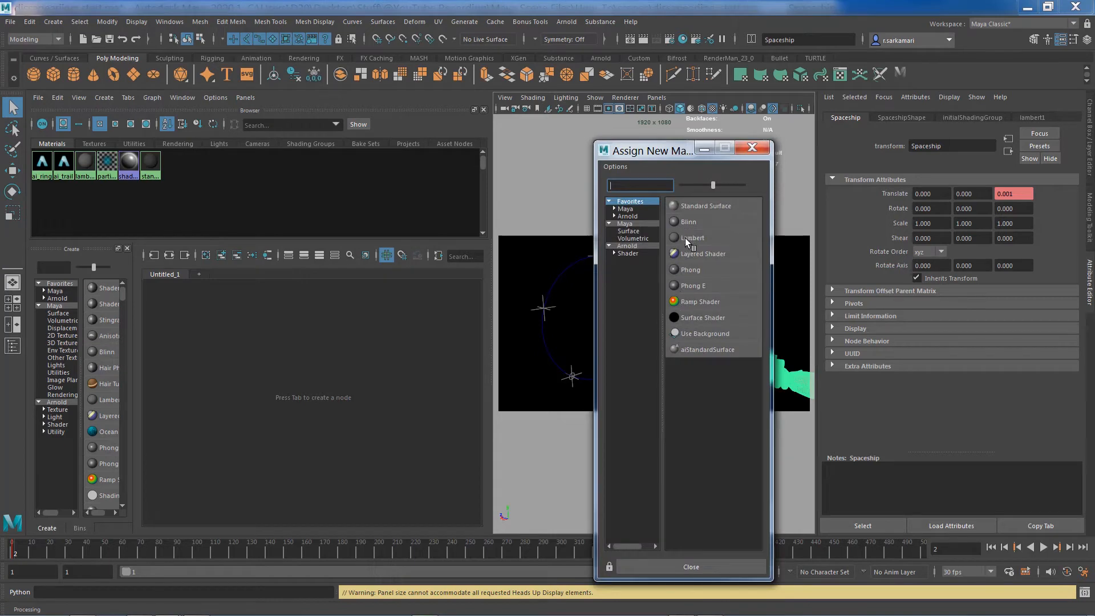
pyautogui.click(692, 237)
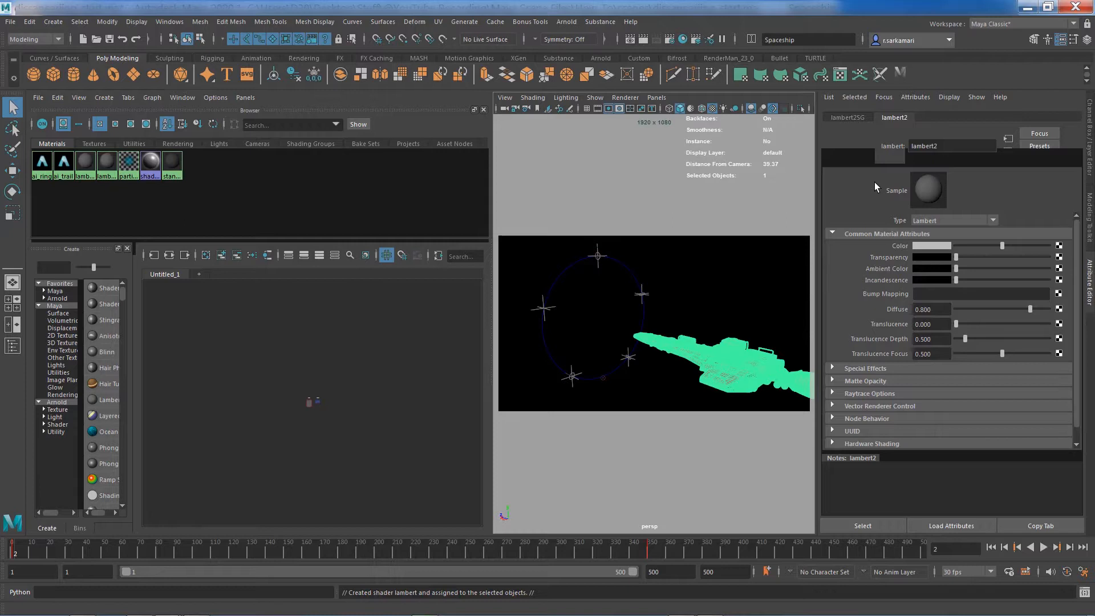
pyautogui.moveTo(948, 167)
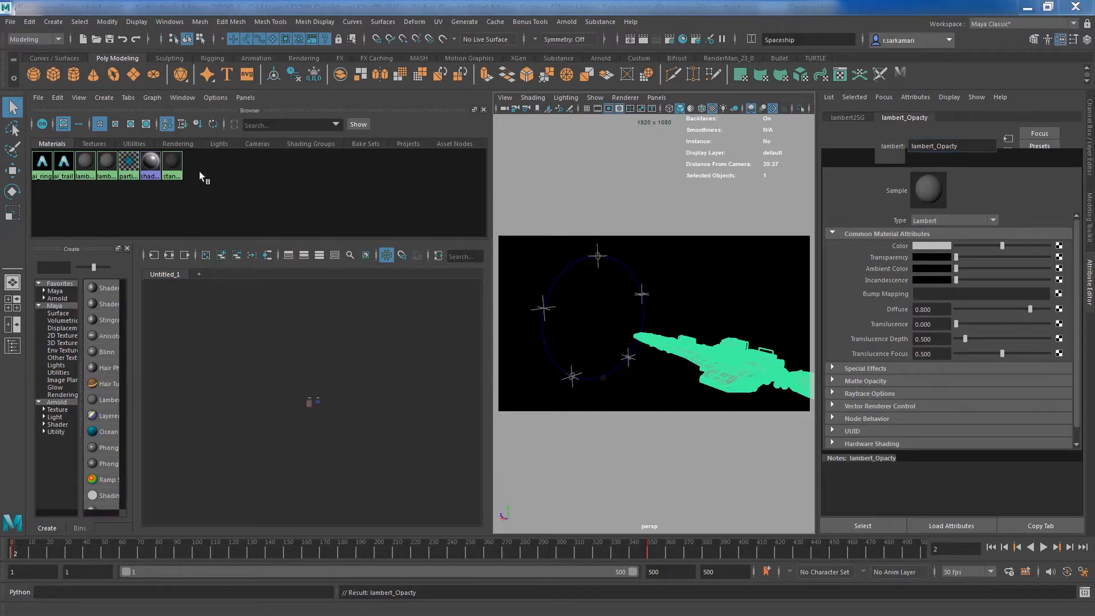
pyautogui.moveTo(106, 164)
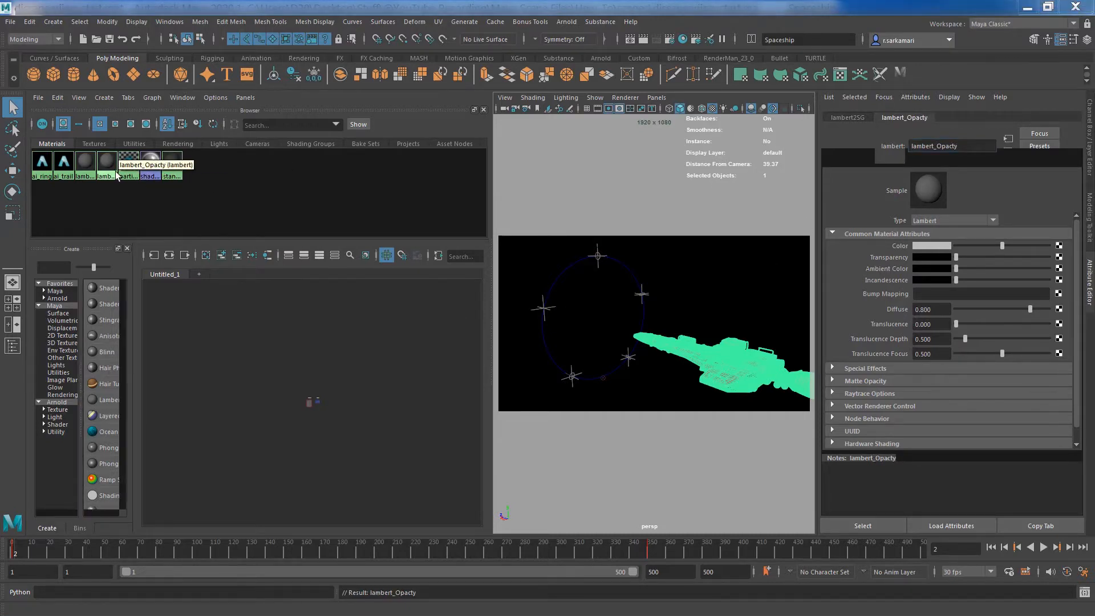
# Graph the lambert_Opacty material's network with its lambert2SG shading group.
pyautogui.rightClick(106, 163)
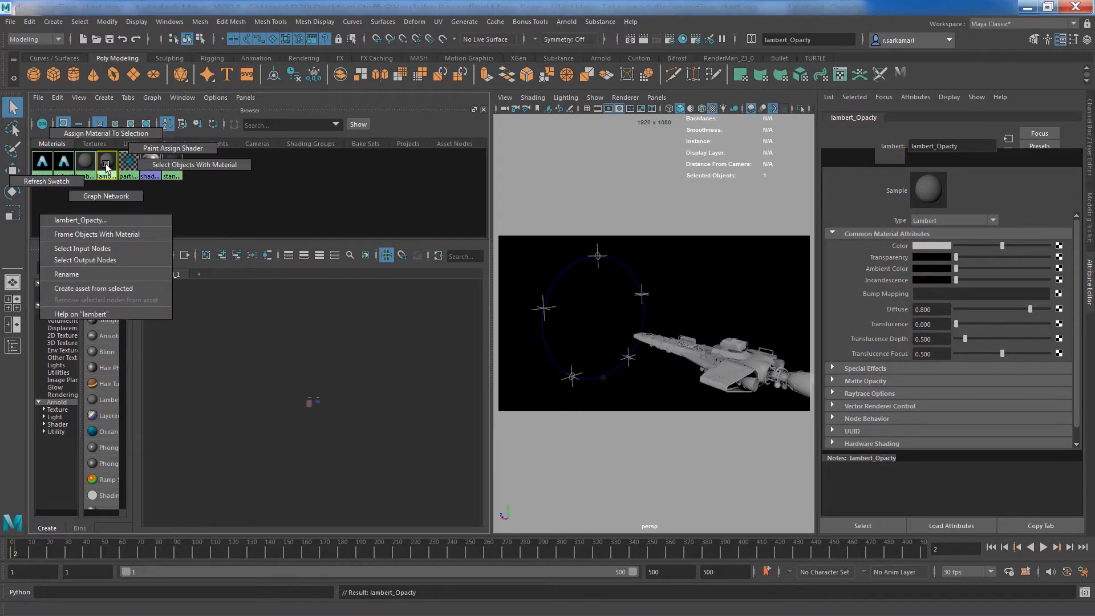
pyautogui.click(104, 195)
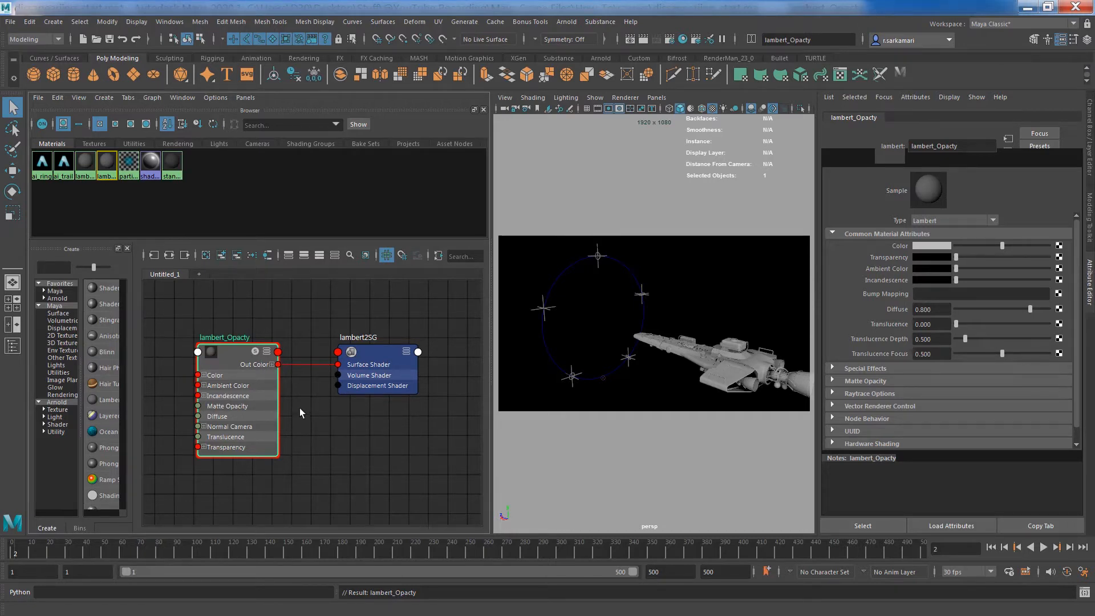
pyautogui.moveTo(215, 457)
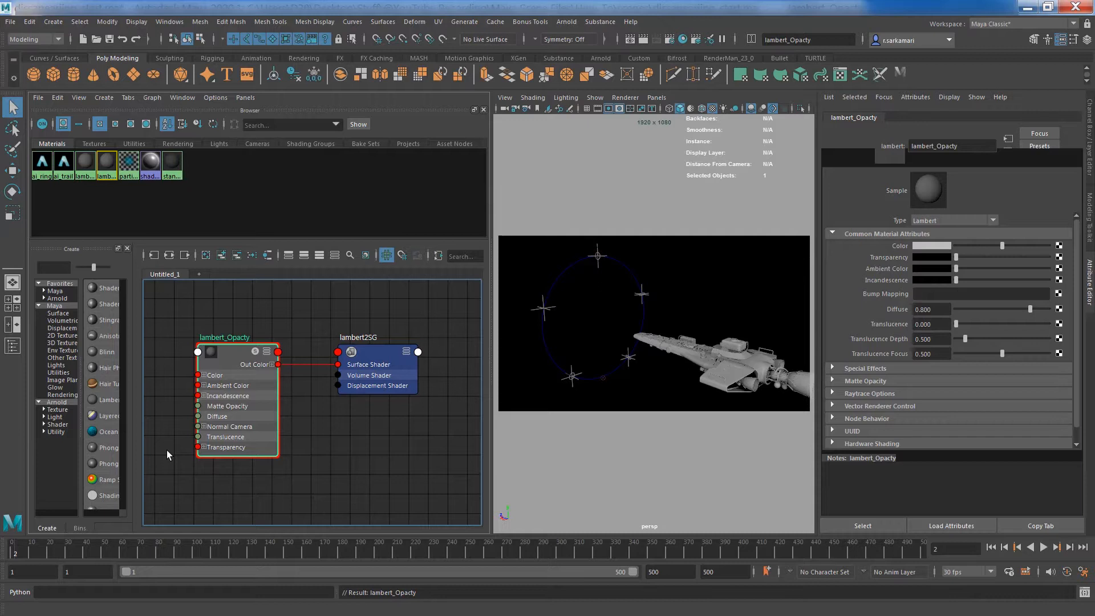
pyautogui.moveTo(149, 327)
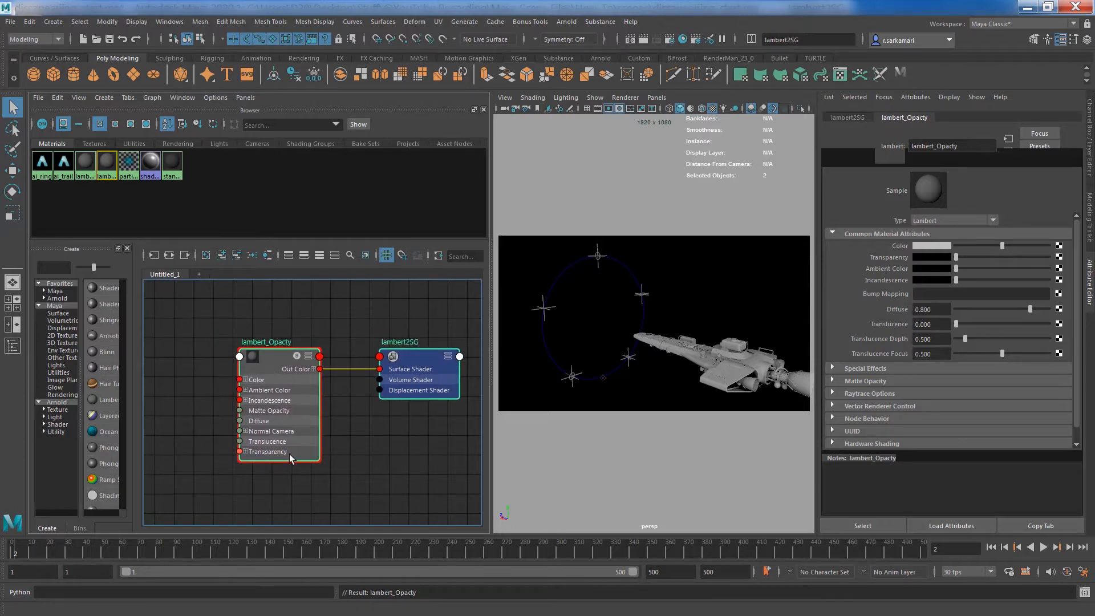
pyautogui.moveTo(721, 359)
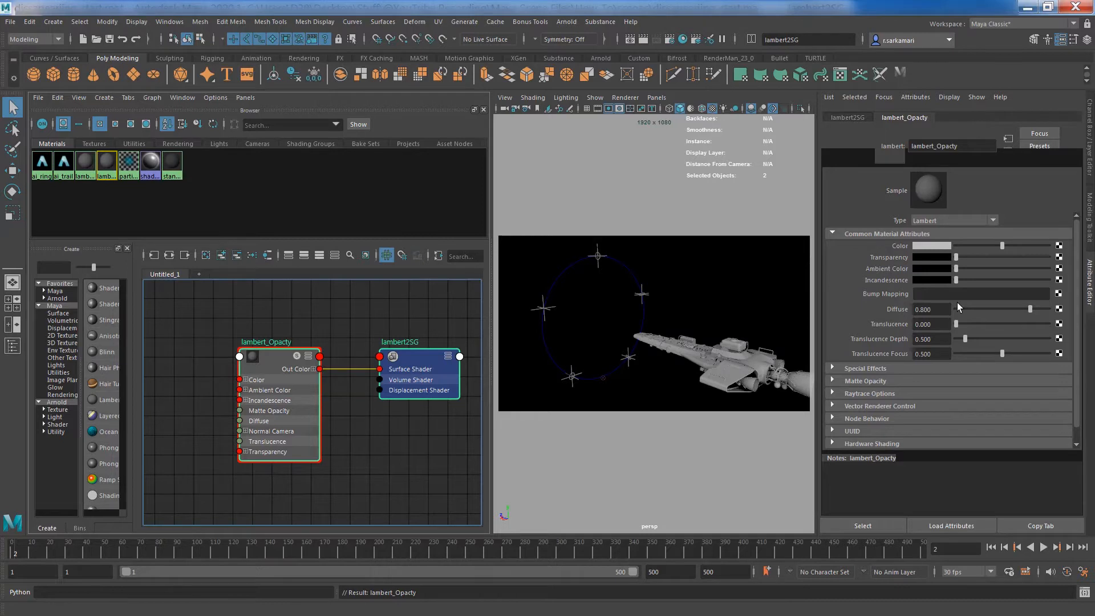
pyautogui.moveTo(730, 354)
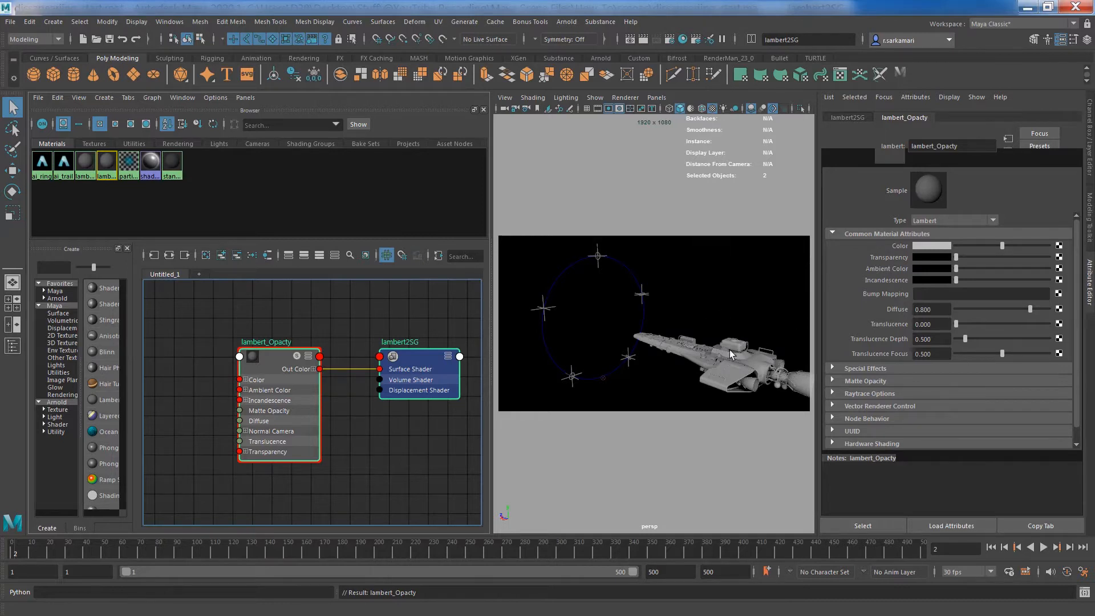
pyautogui.moveTo(707, 372)
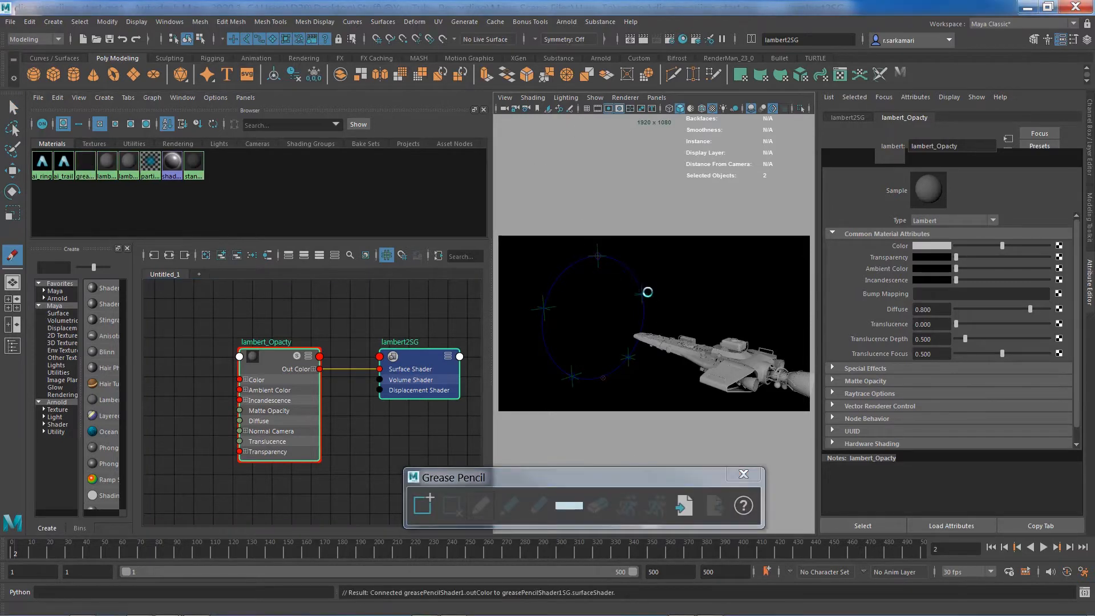
pyautogui.click(480, 506)
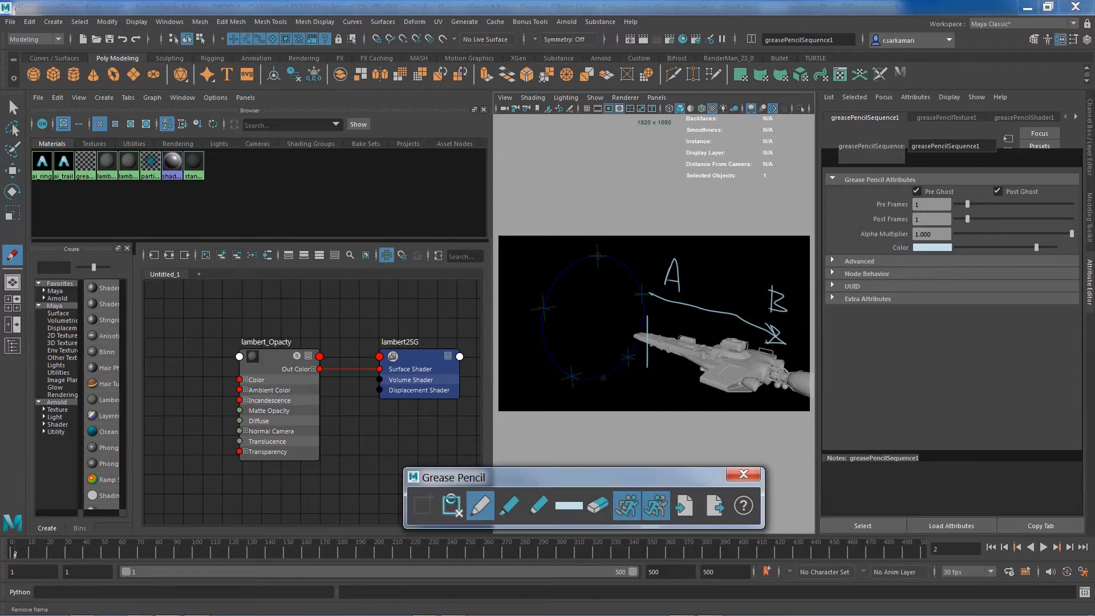
pyautogui.click(743, 473)
pyautogui.write('ramp')
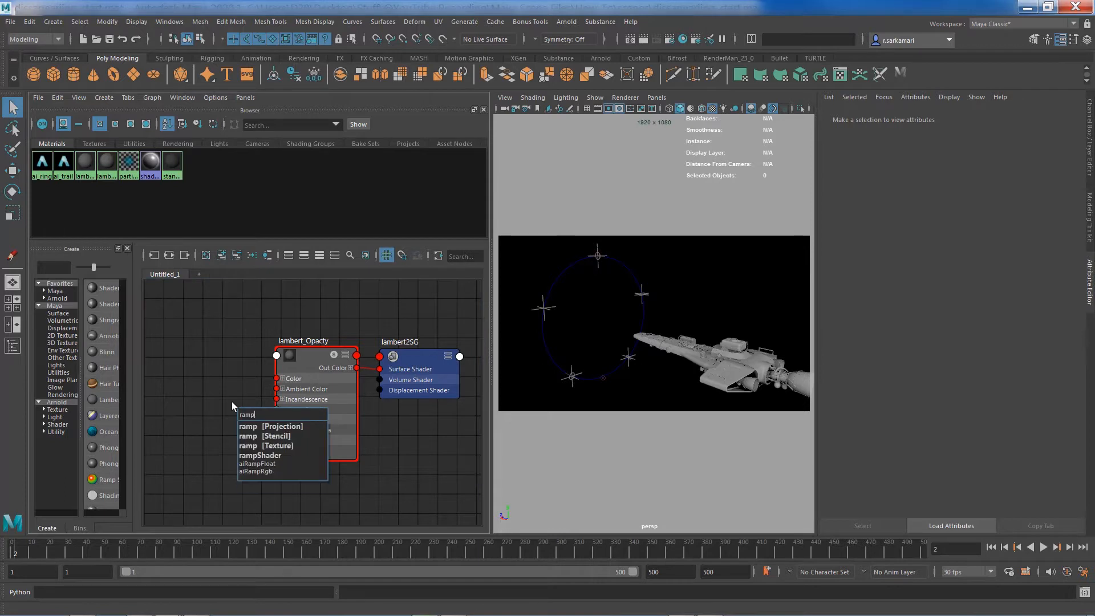
pyautogui.moveTo(257, 451)
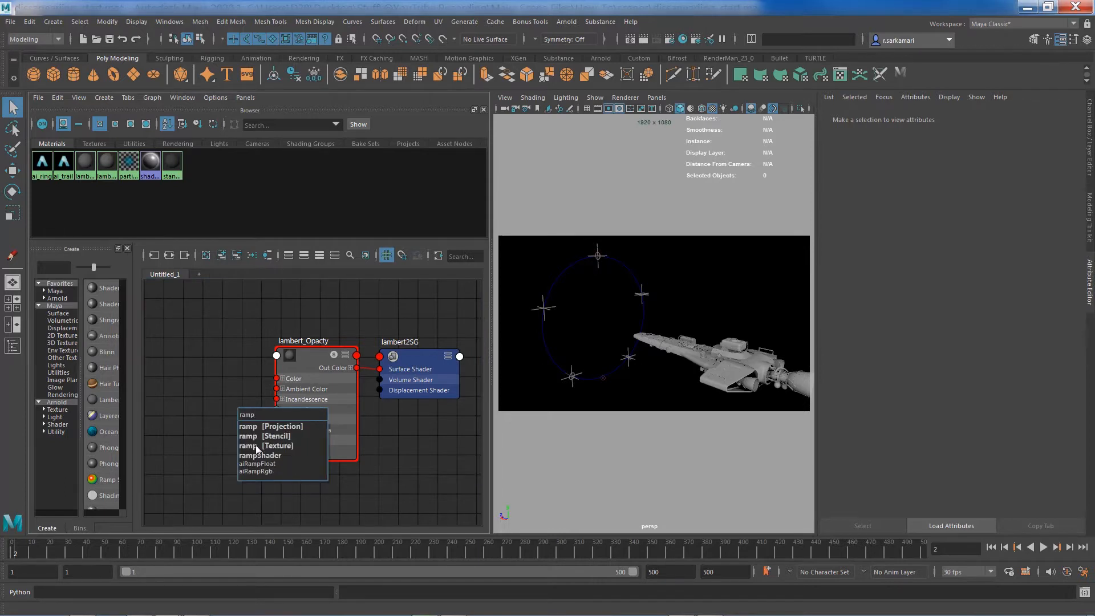
# Create a ramp texture node and select its place2dTexture1 placement node.
pyautogui.click(265, 446)
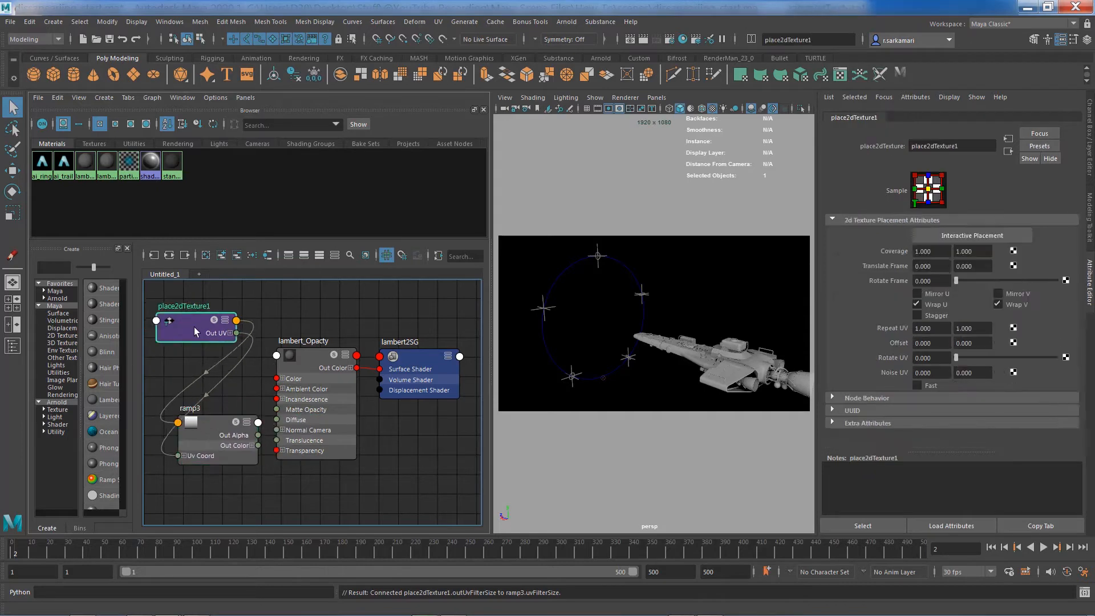
pyautogui.click(188, 391)
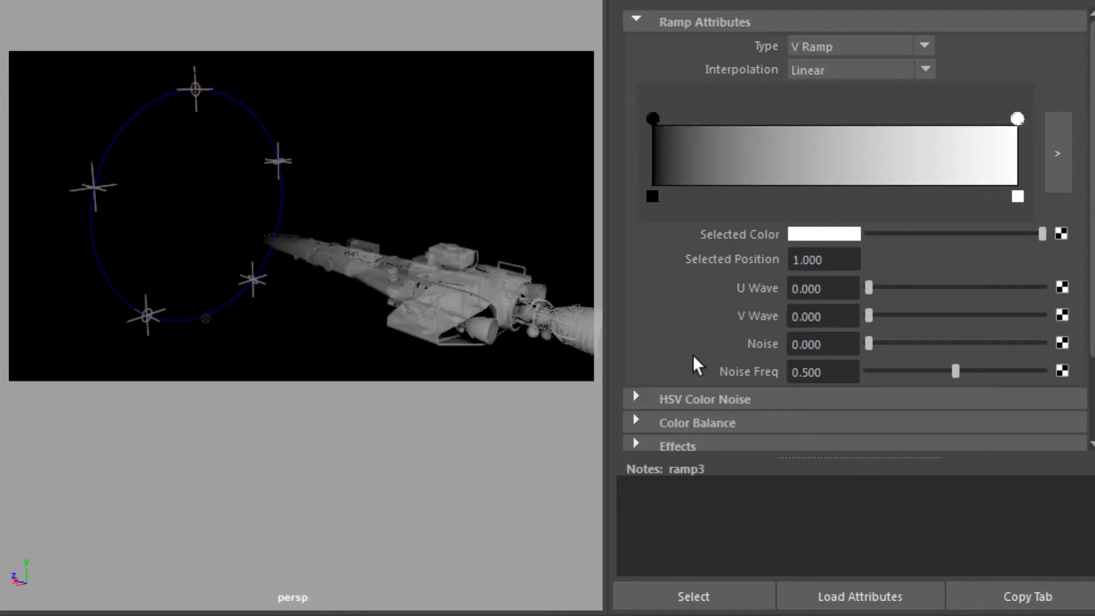
pyautogui.moveTo(716, 360)
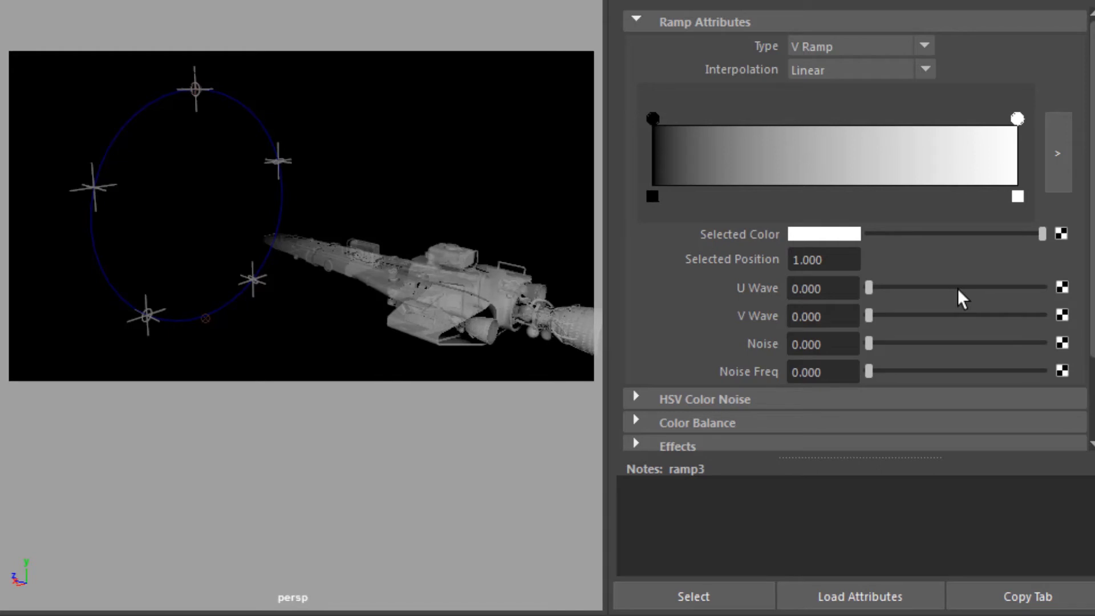
pyautogui.moveTo(724, 102)
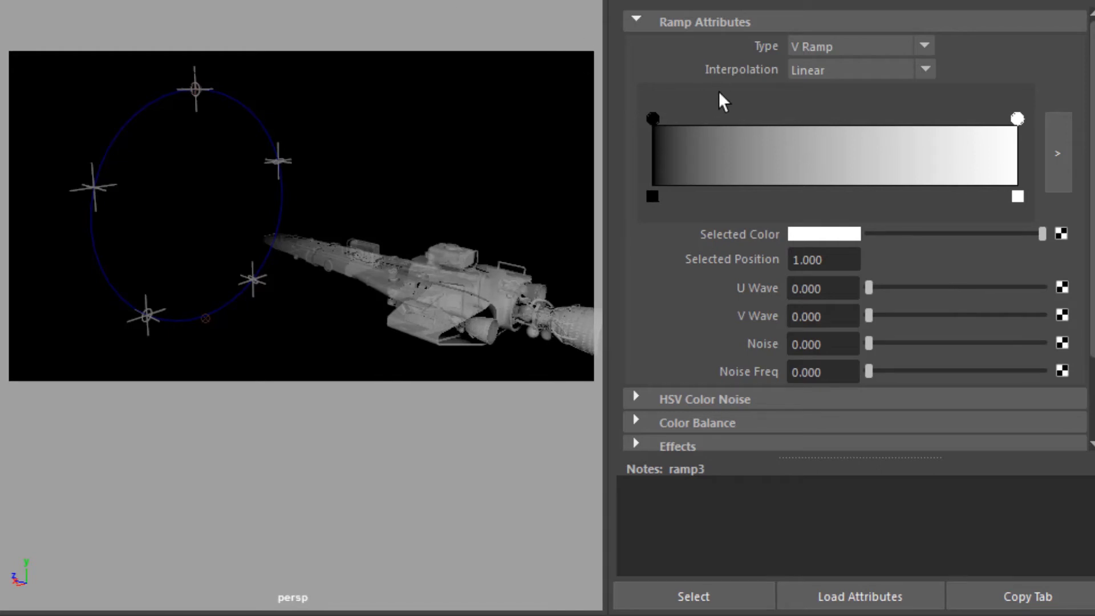
pyautogui.moveTo(271, 267)
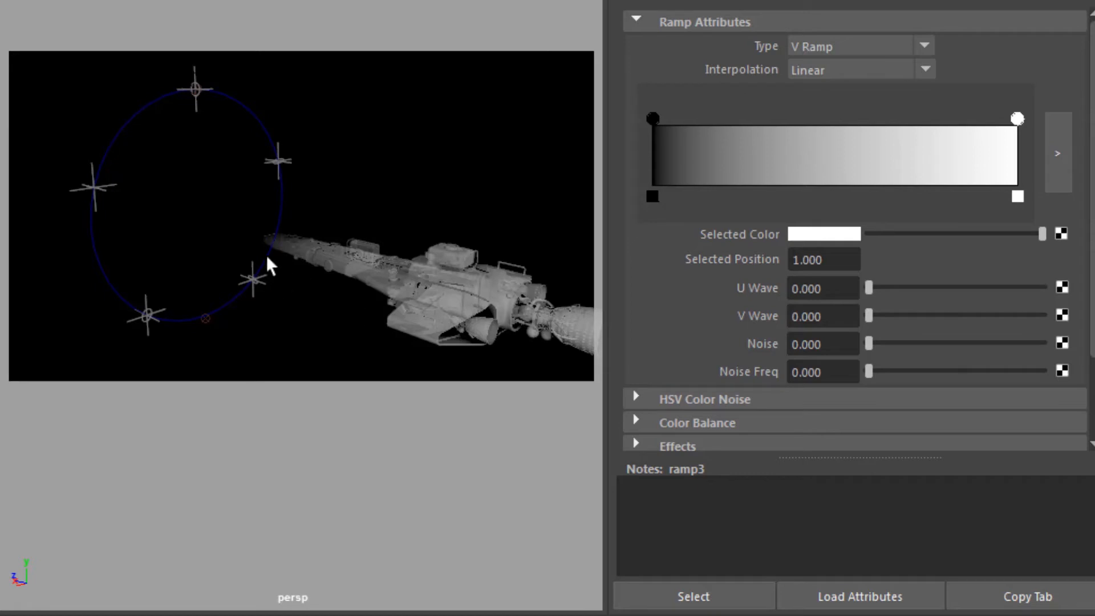
pyautogui.moveTo(280, 279)
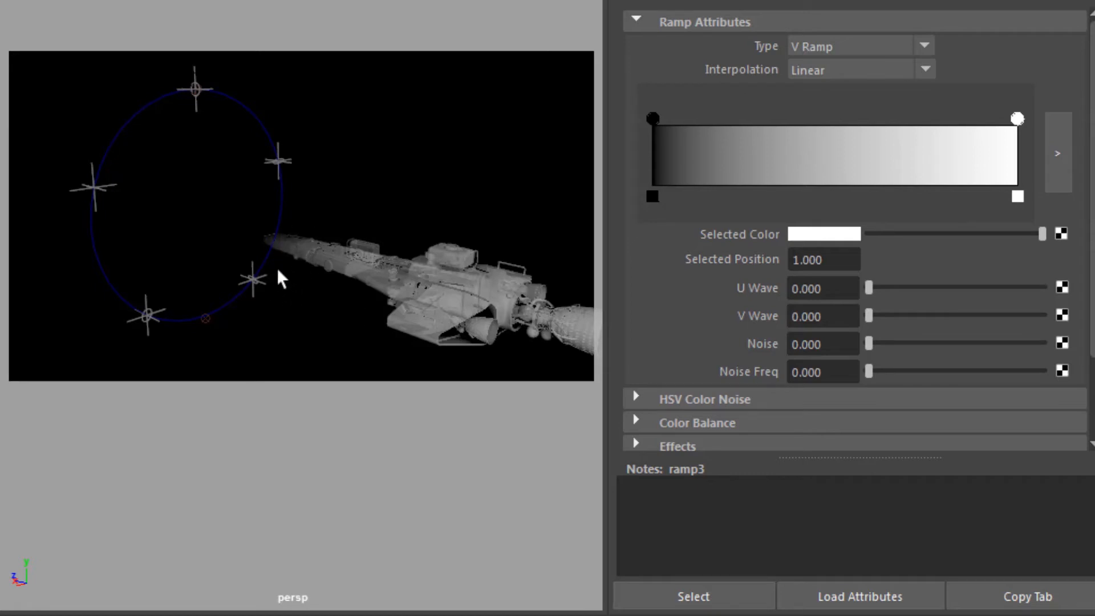
pyautogui.moveTo(293, 197)
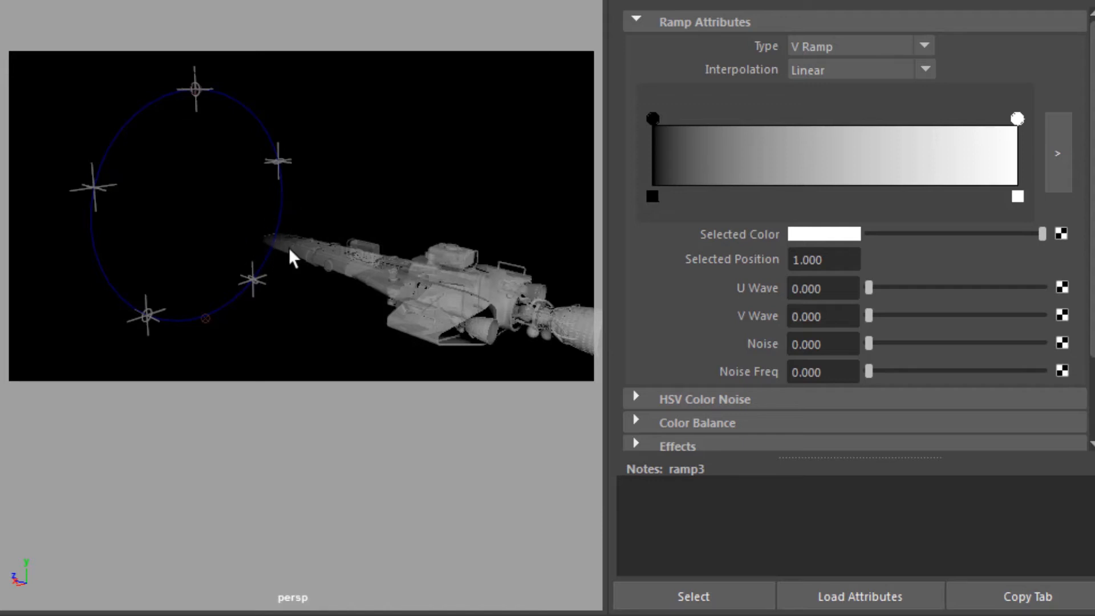
pyautogui.moveTo(755, 176)
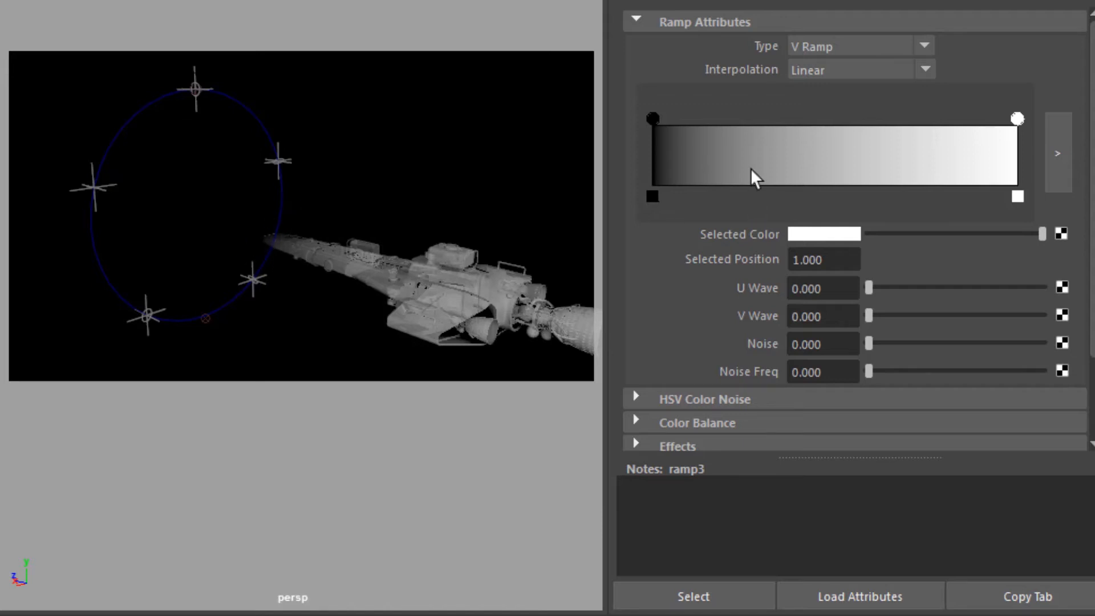
# Set ramp3's Interpolation from Linear to None so its colours step.
pyautogui.click(925, 69)
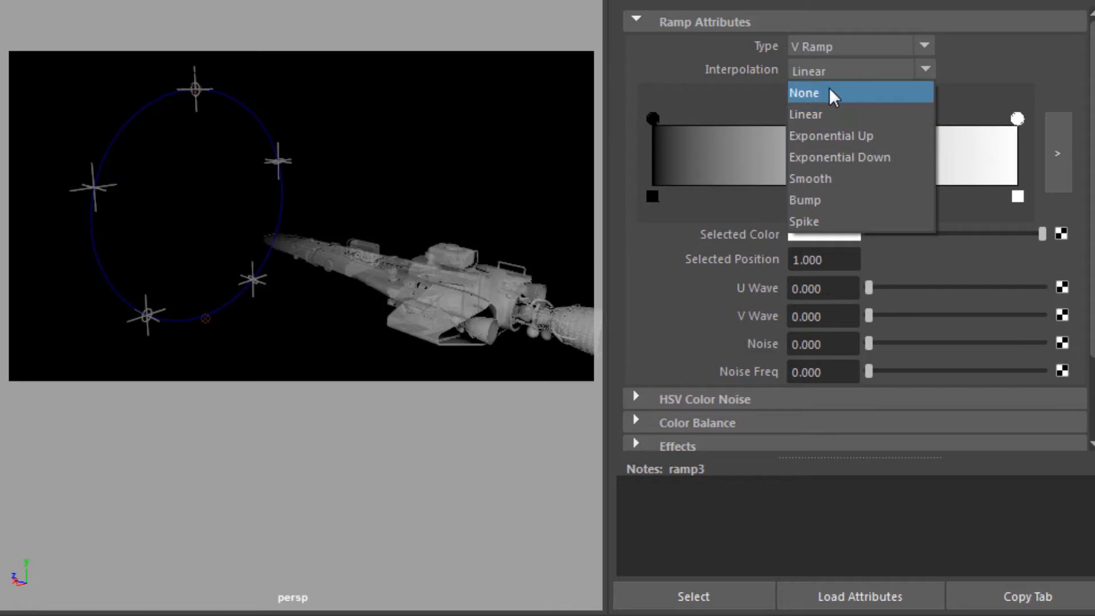
pyautogui.click(804, 92)
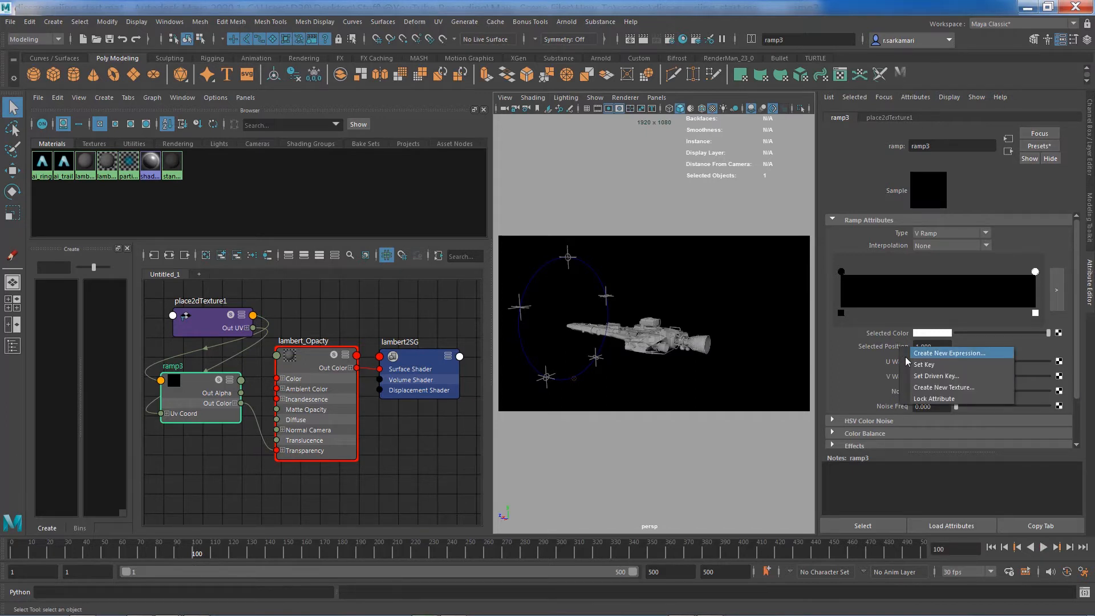
# Key ramp3's colour-entry position at 0 on frame 230.
pyautogui.click(950, 352)
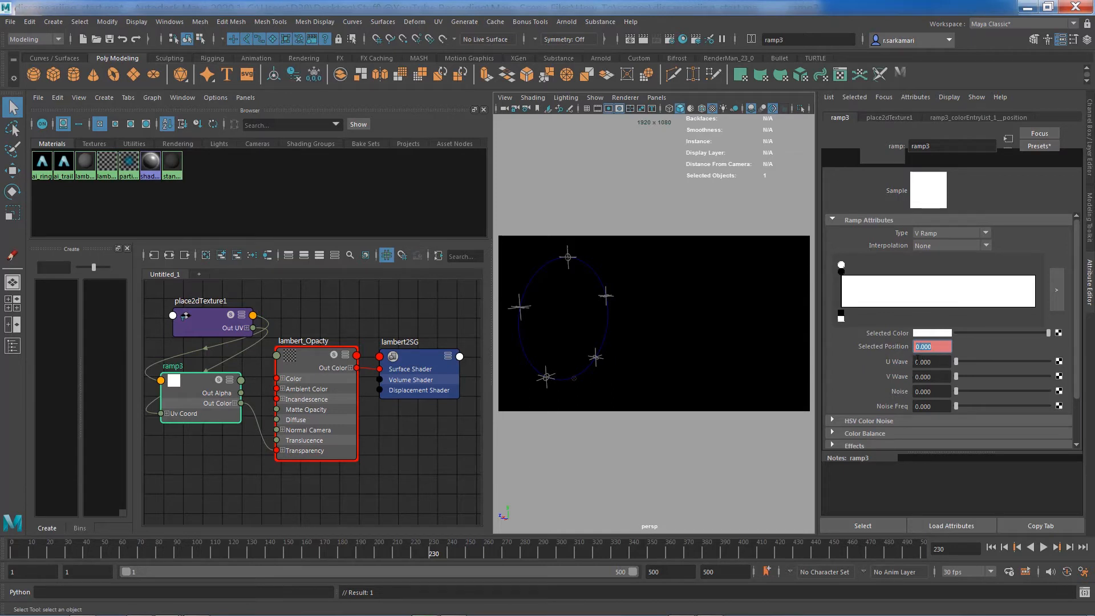
pyautogui.moveTo(687, 350)
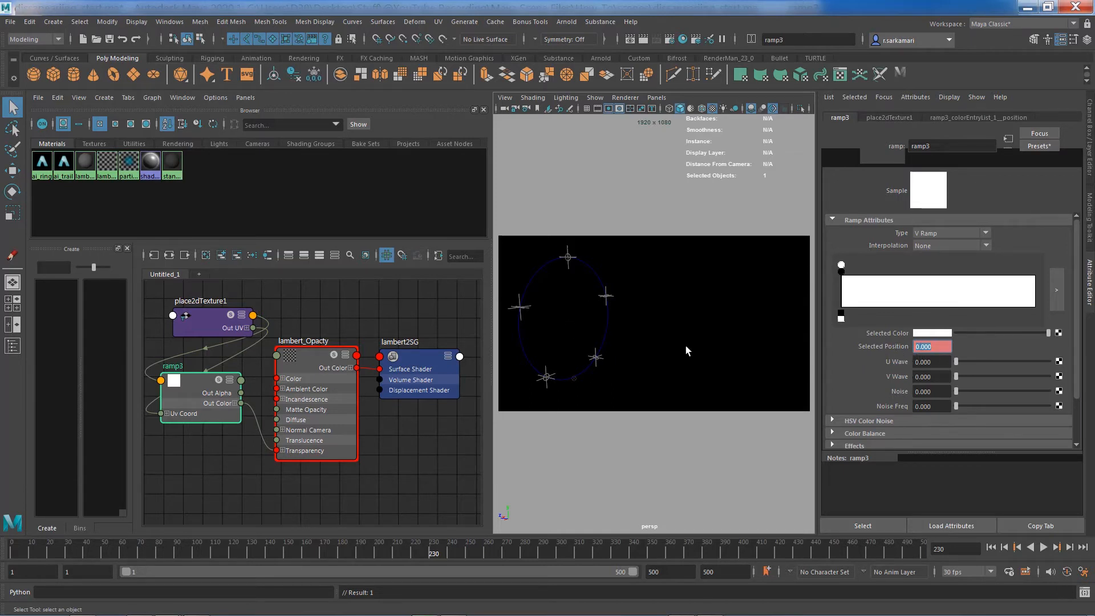
pyautogui.rightClick(932, 347)
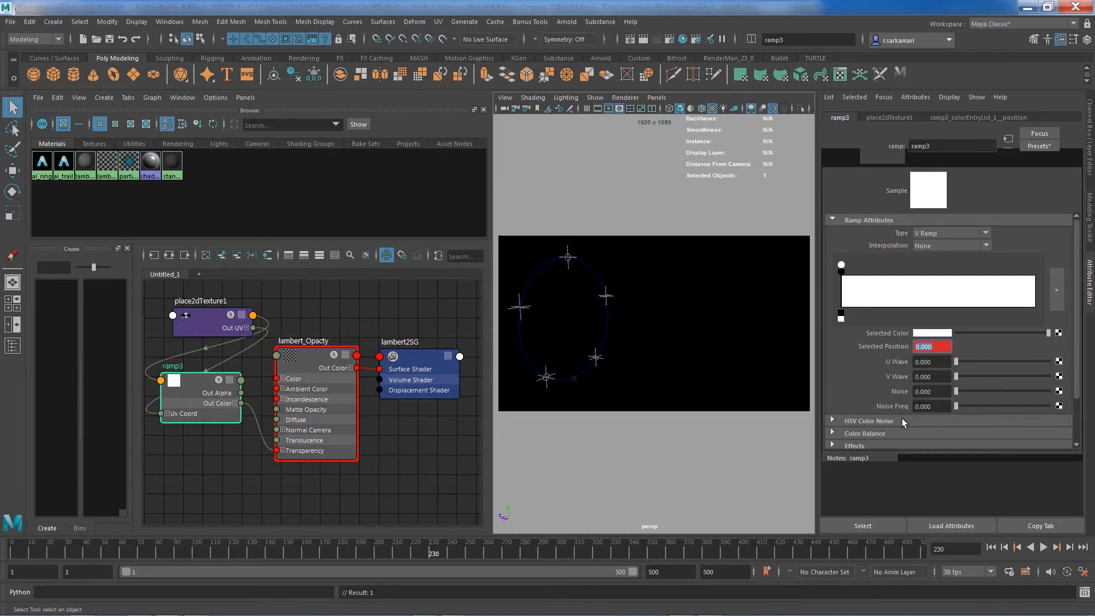
pyautogui.moveTo(416, 556)
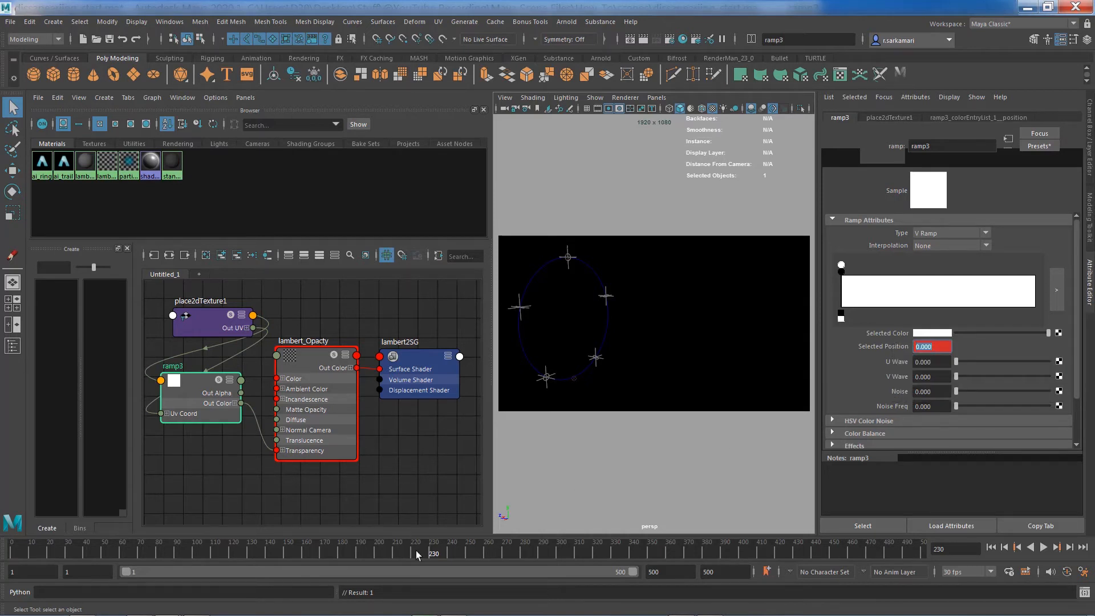
pyautogui.moveTo(91, 559)
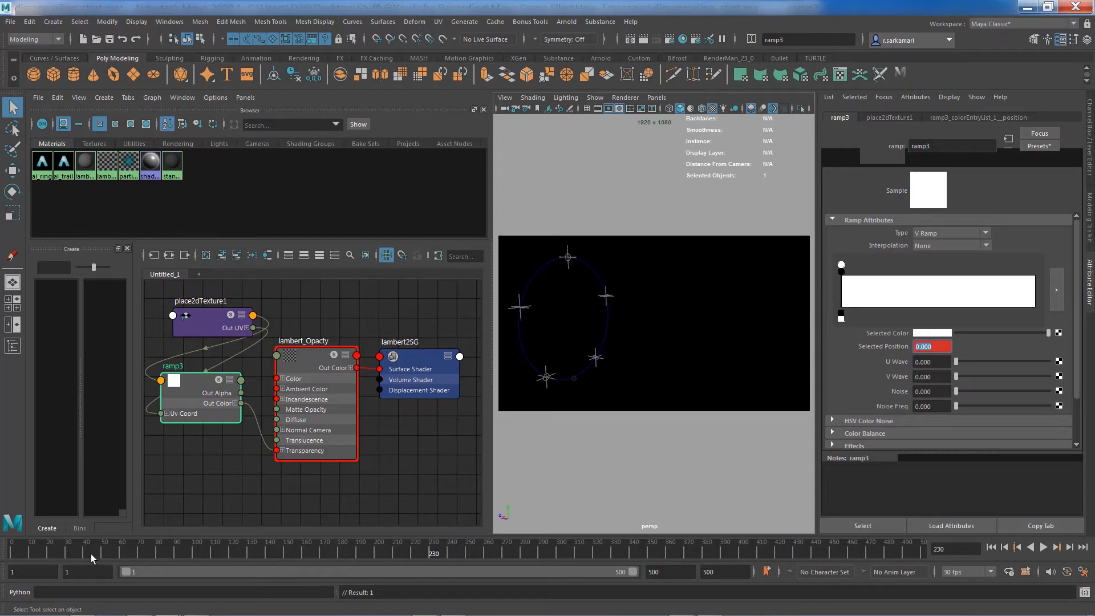
pyautogui.moveTo(438, 556)
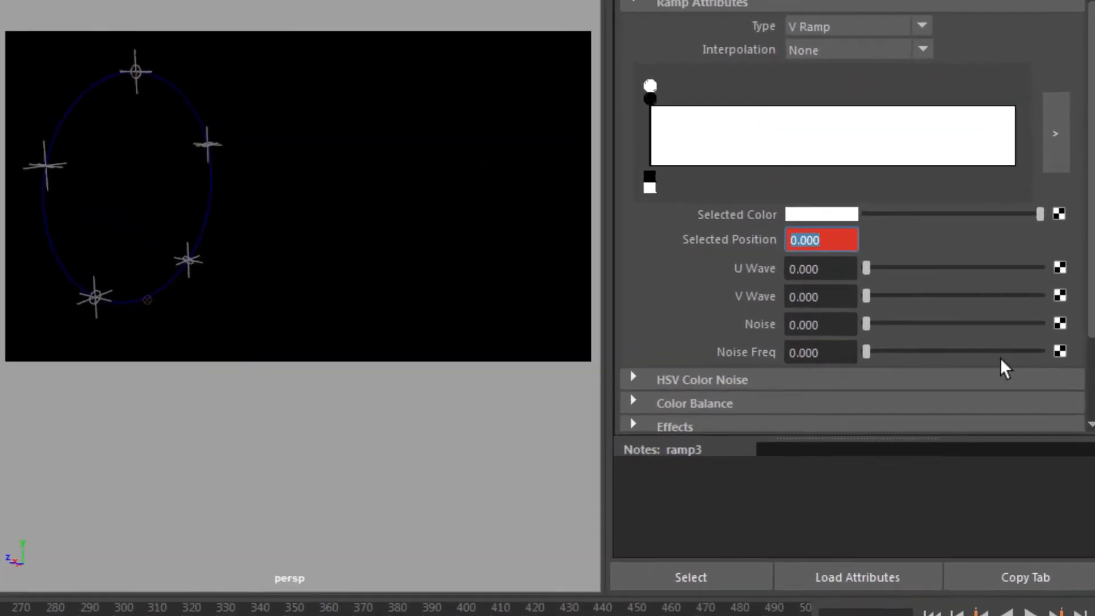
# Set a key on the ramp position at frame 100 and check the anim curve's Keys table.
pyautogui.rightClick(821, 240)
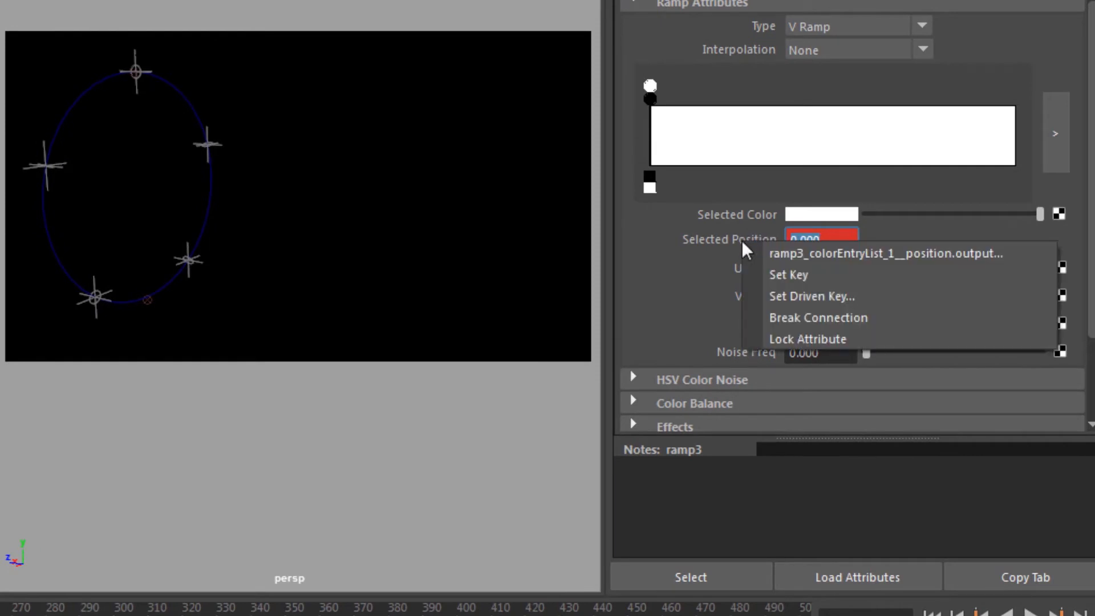
pyautogui.moveTo(788, 275)
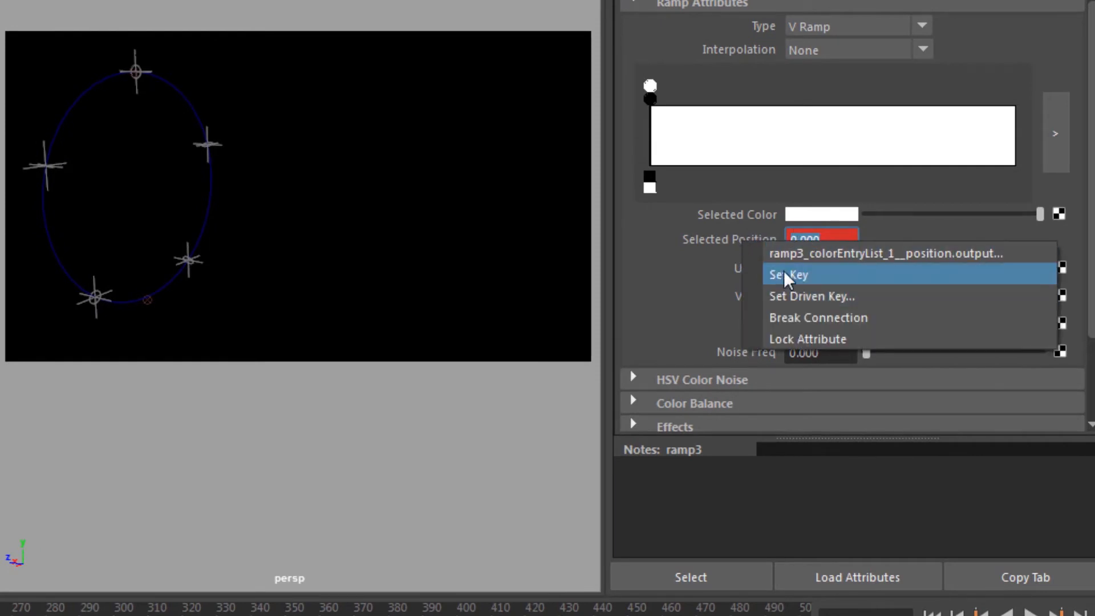
pyautogui.click(788, 275)
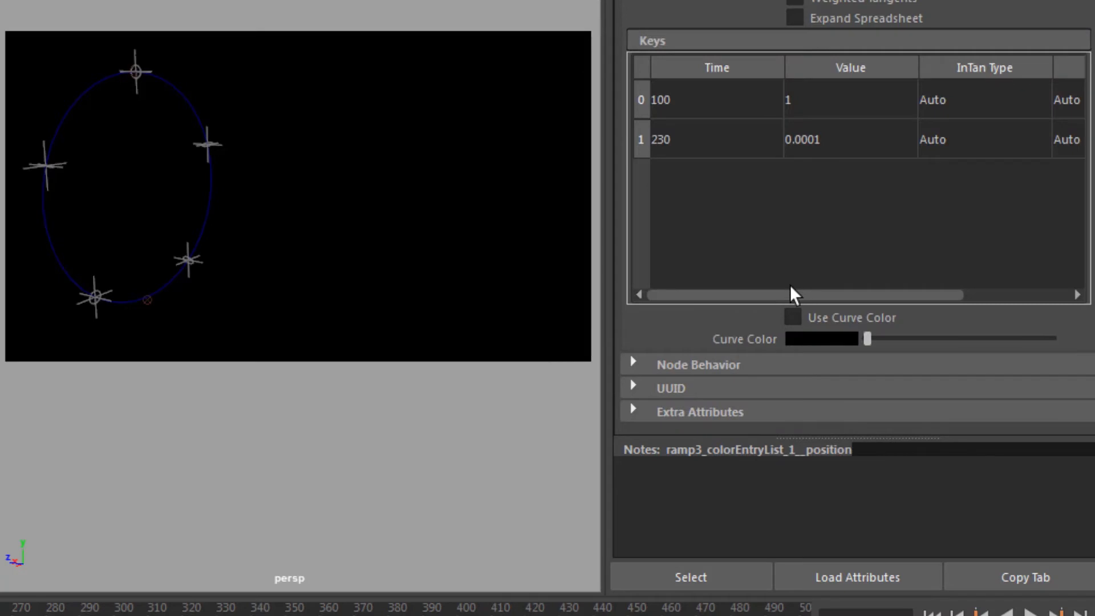
pyautogui.moveTo(711, 161)
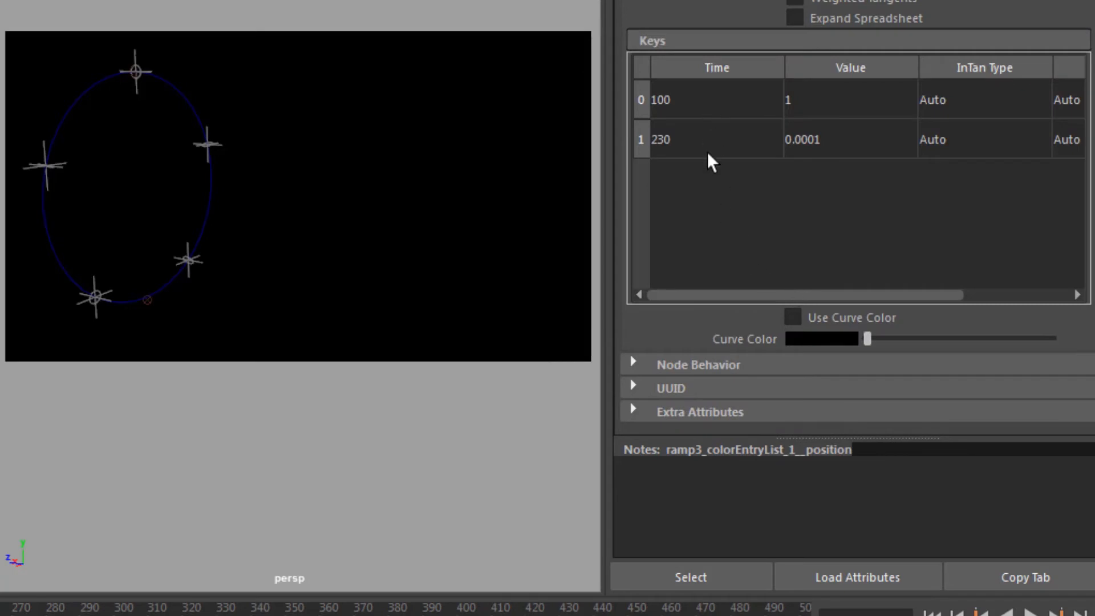
pyautogui.moveTo(888, 178)
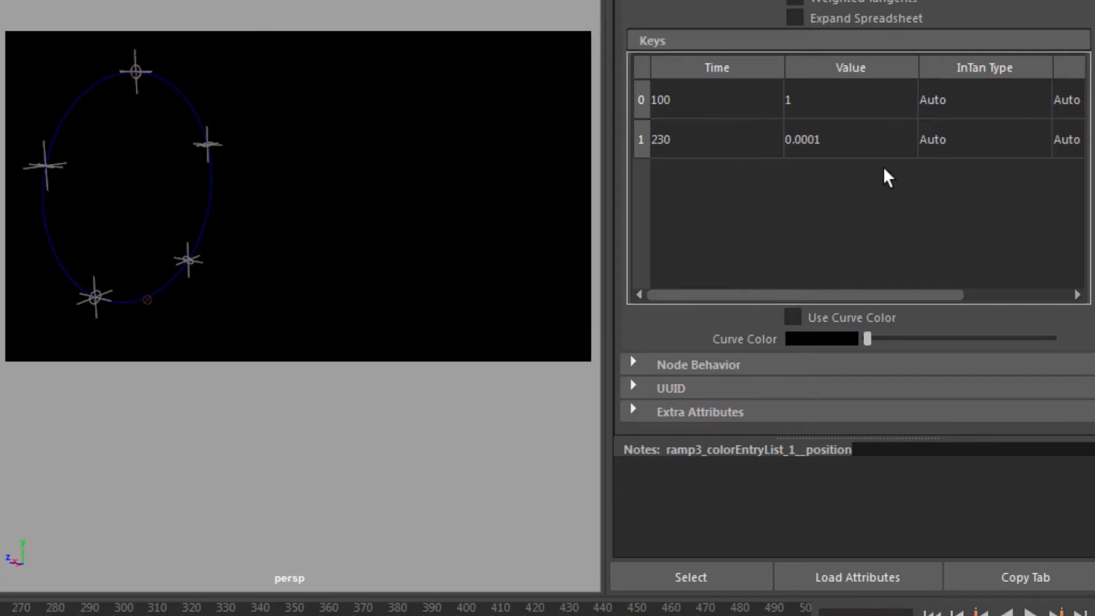
pyautogui.moveTo(828, 138)
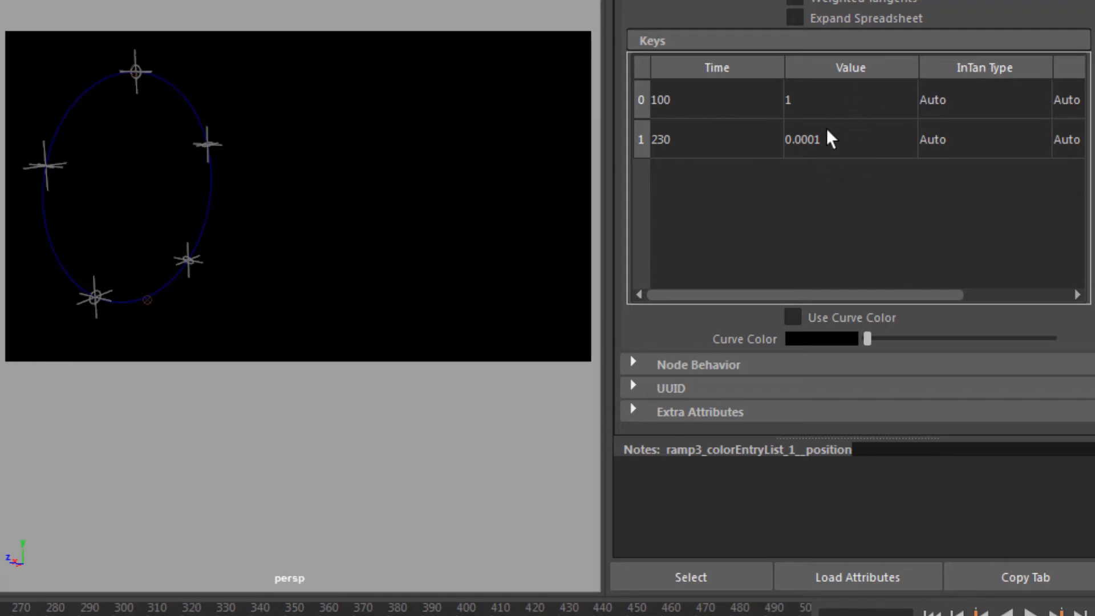
pyautogui.moveTo(806, 150)
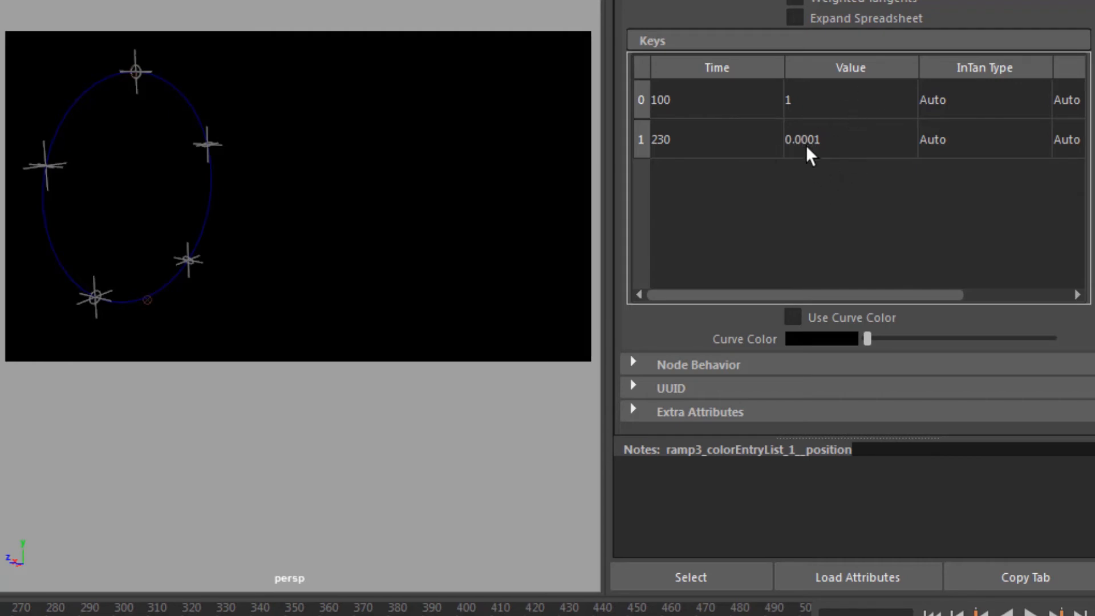
pyautogui.moveTo(967, 115)
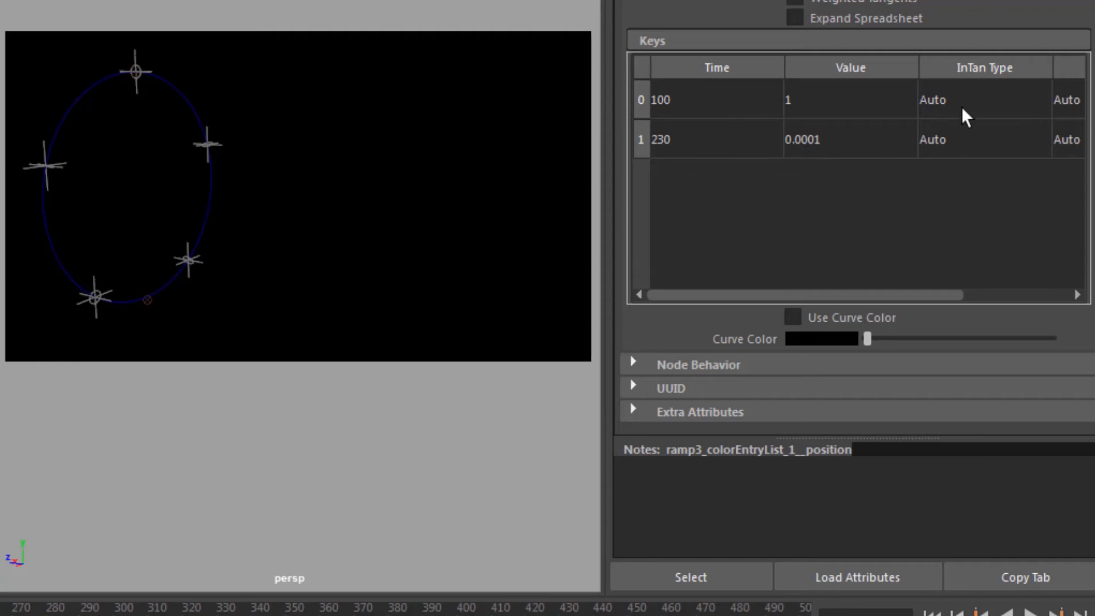
pyautogui.moveTo(932, 285)
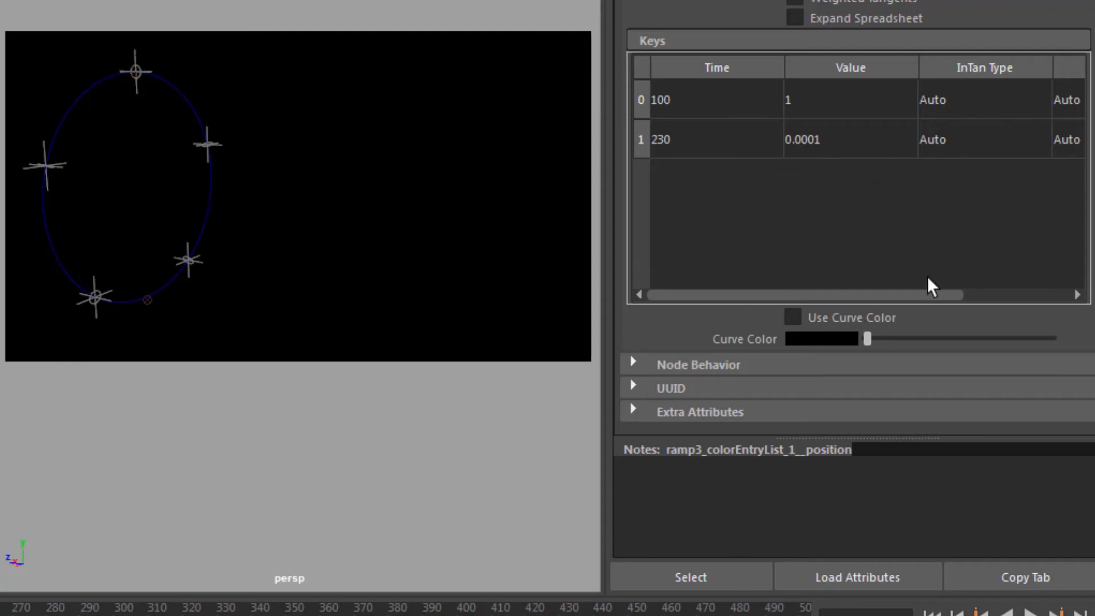
pyautogui.hscroll(3)
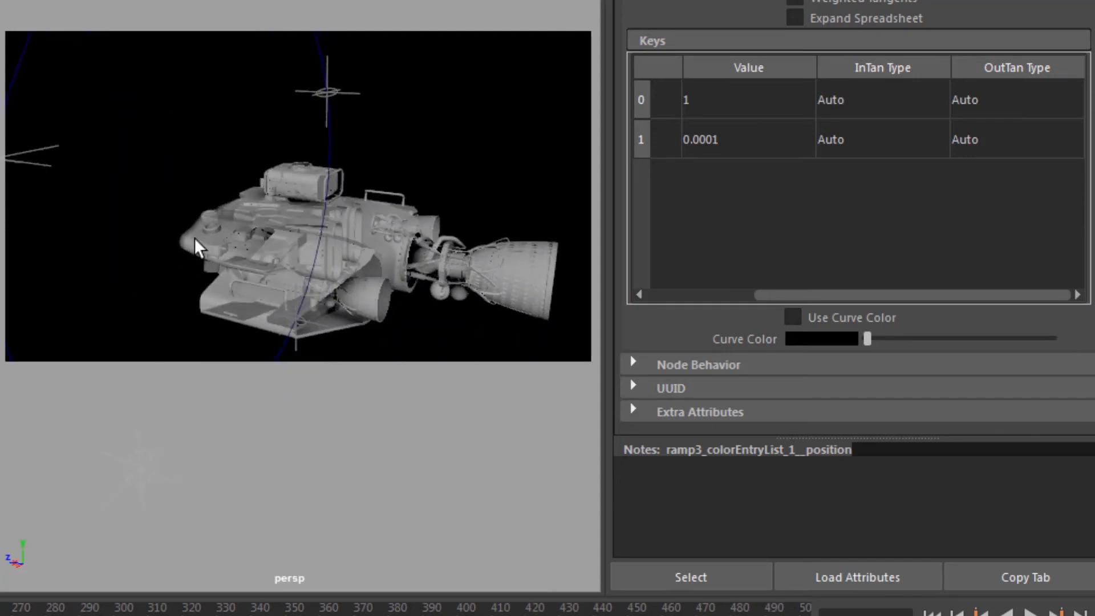
# Set the frame-100 key's in-tangent type to Linear in the Keys table.
pyautogui.moveTo(199, 247); pyautogui.dragTo(185, 234)
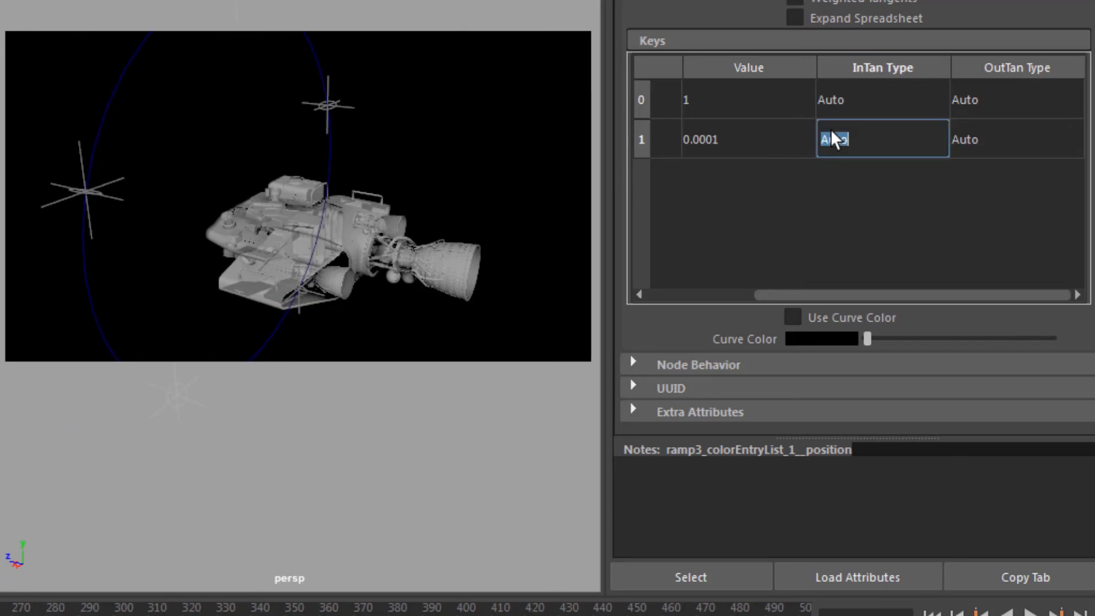
pyautogui.click(882, 100)
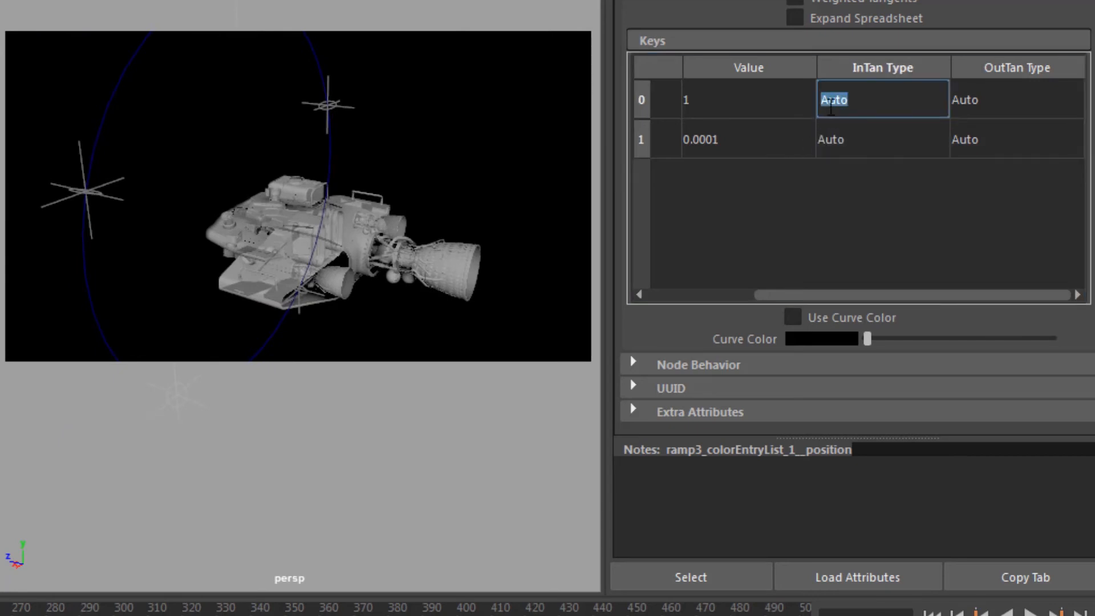
pyautogui.write('Linear')
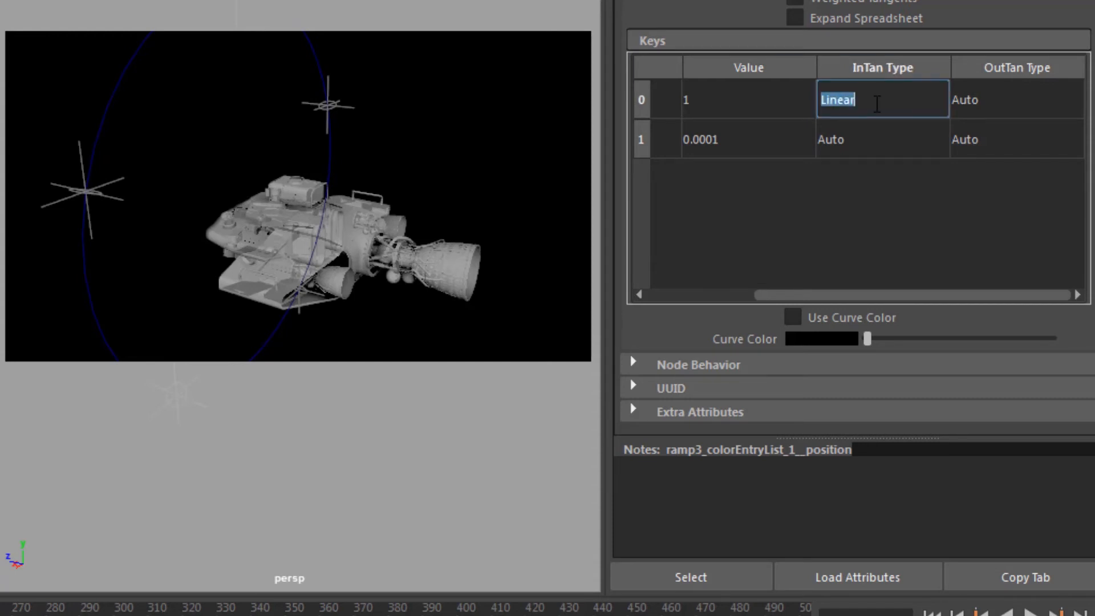
pyautogui.click(1016, 99)
pyautogui.write('Linear')
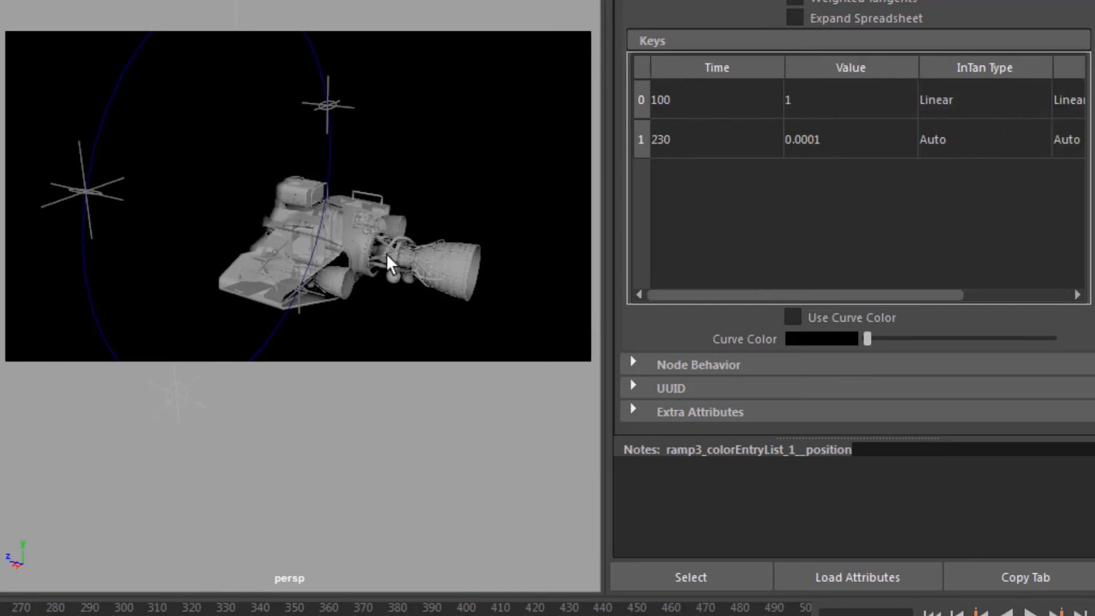
pyautogui.moveTo(346, 438)
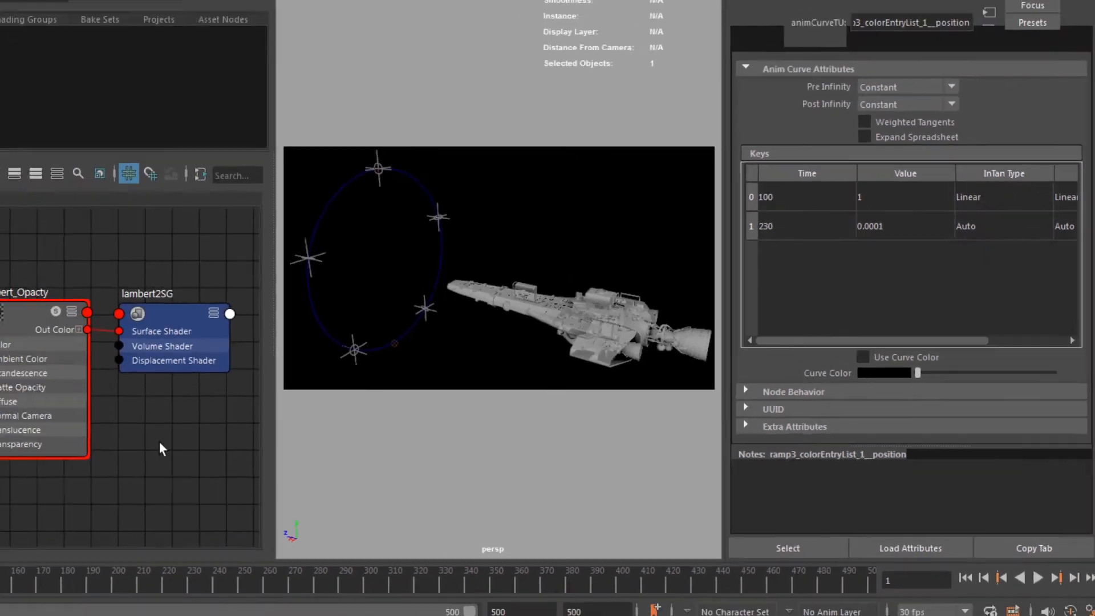
# Switch to a single perspective pane, show the Outliner and select the trail object.
pyautogui.click(654, 97)
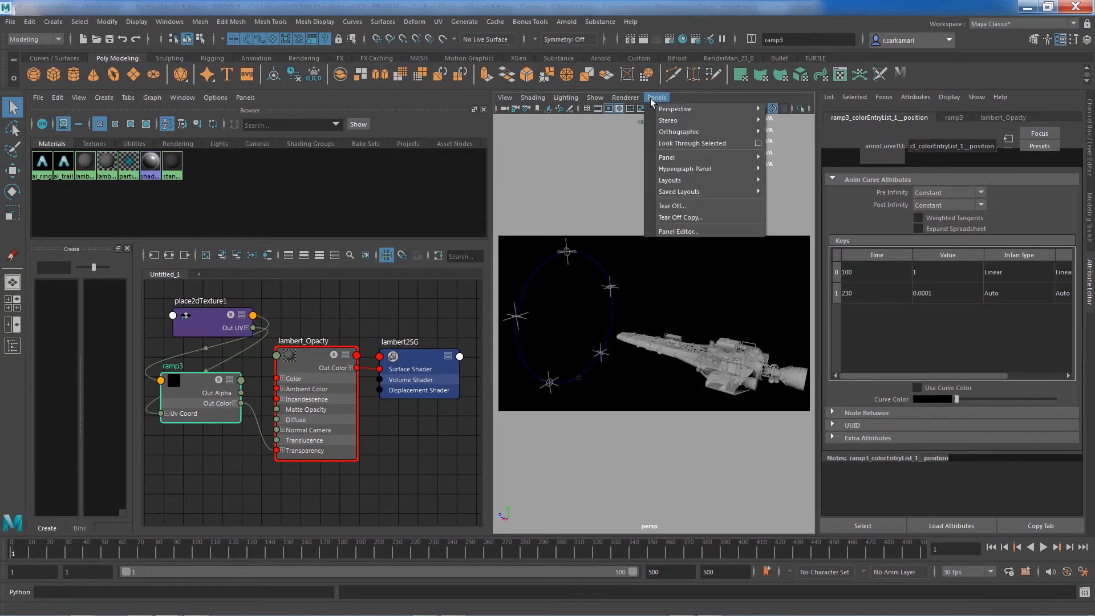
pyautogui.click(670, 180)
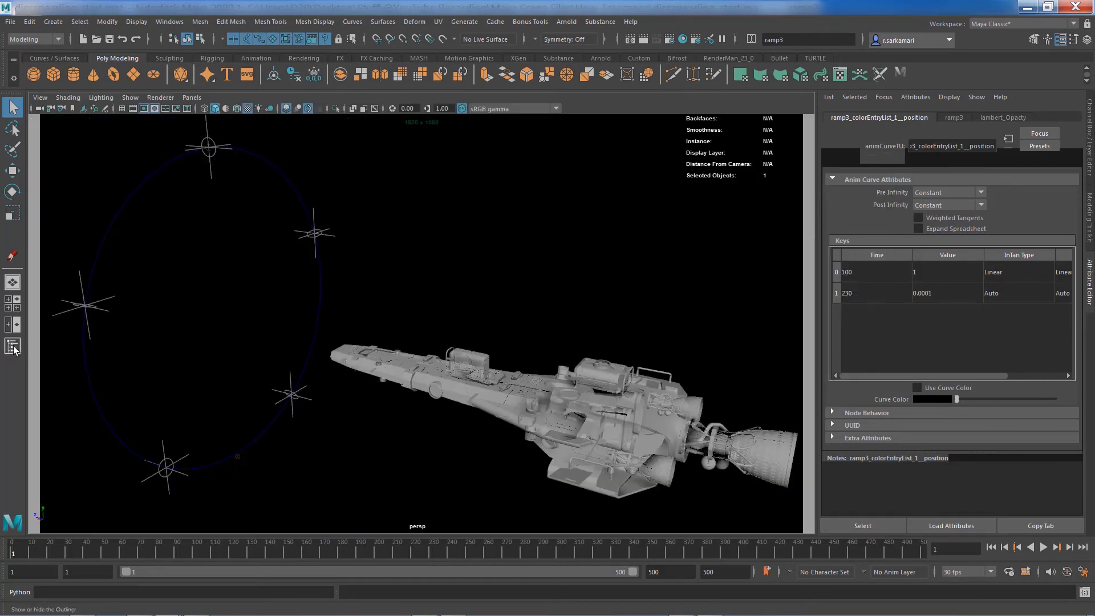
pyautogui.click(12, 346)
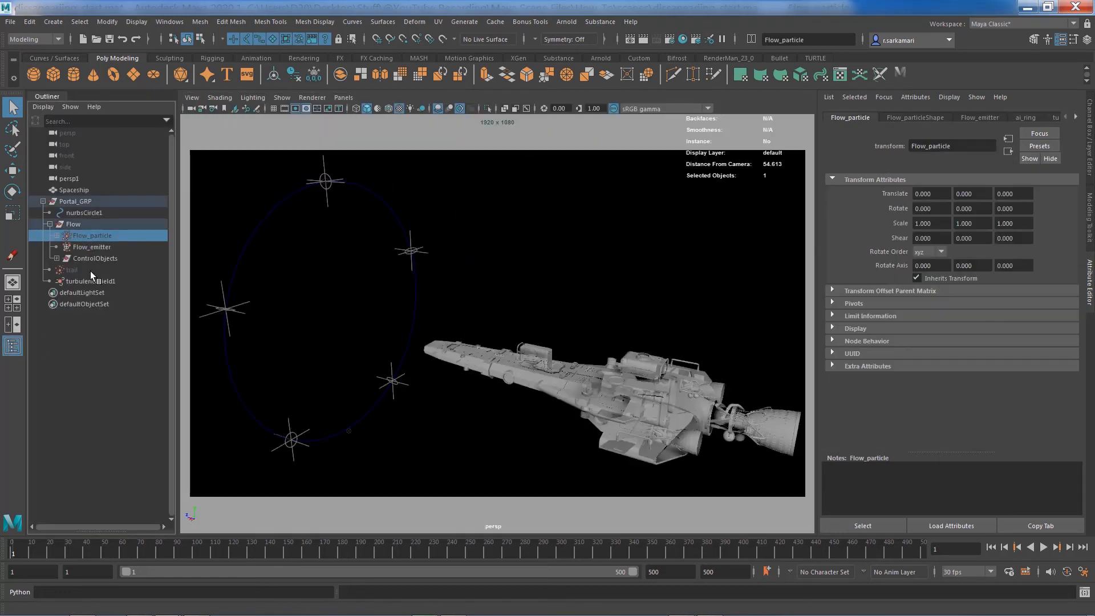
pyautogui.click(70, 270)
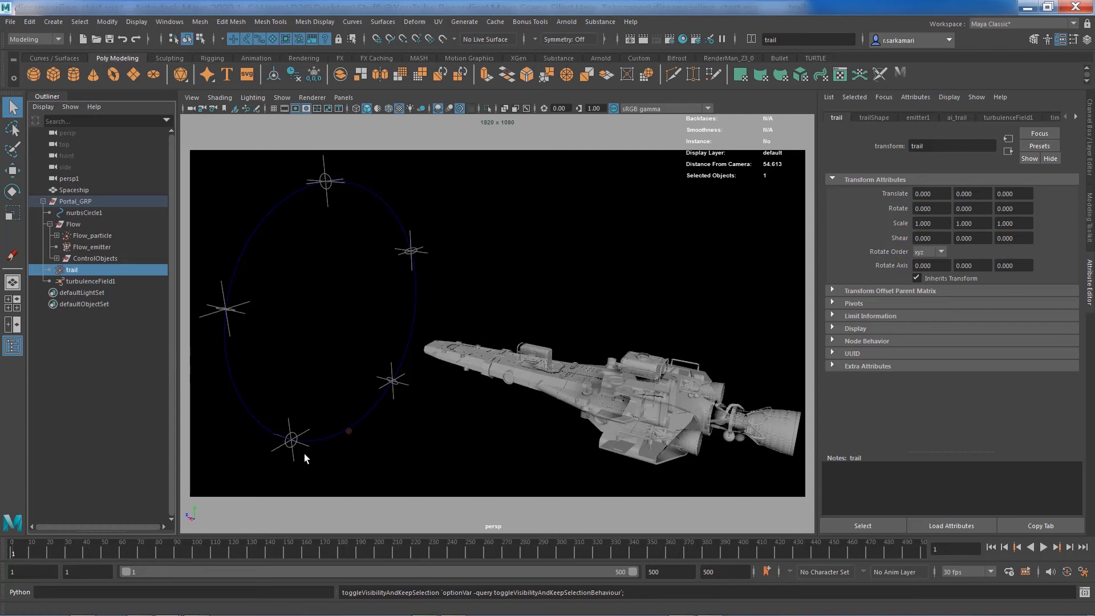
pyautogui.moveTo(305, 458)
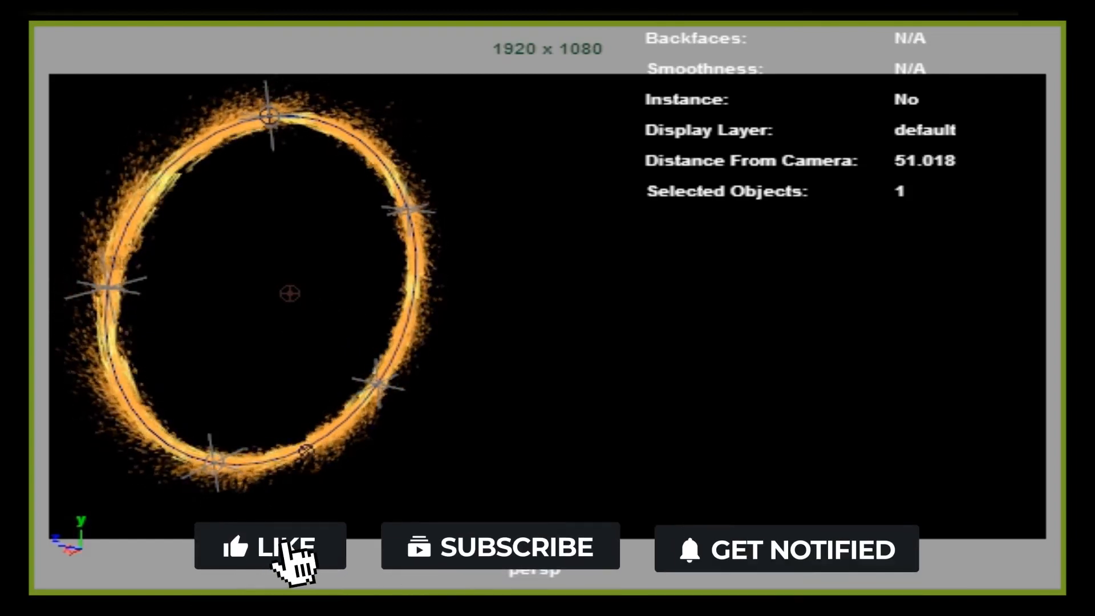
# Play the timeline so the orange particles swirl around the ring as the ship approaches.
pyautogui.click(269, 546)
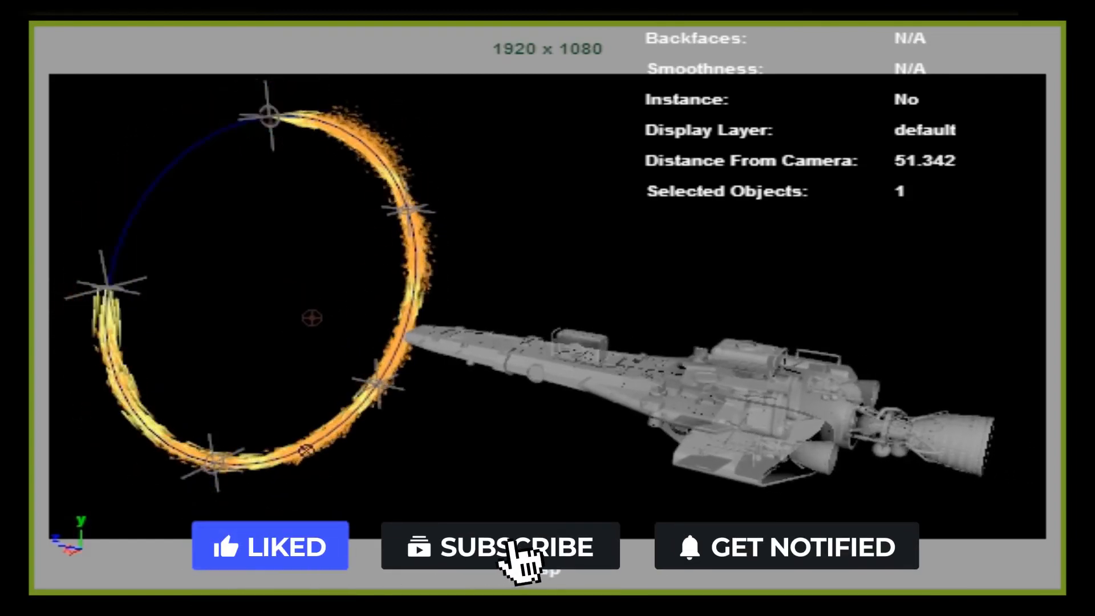